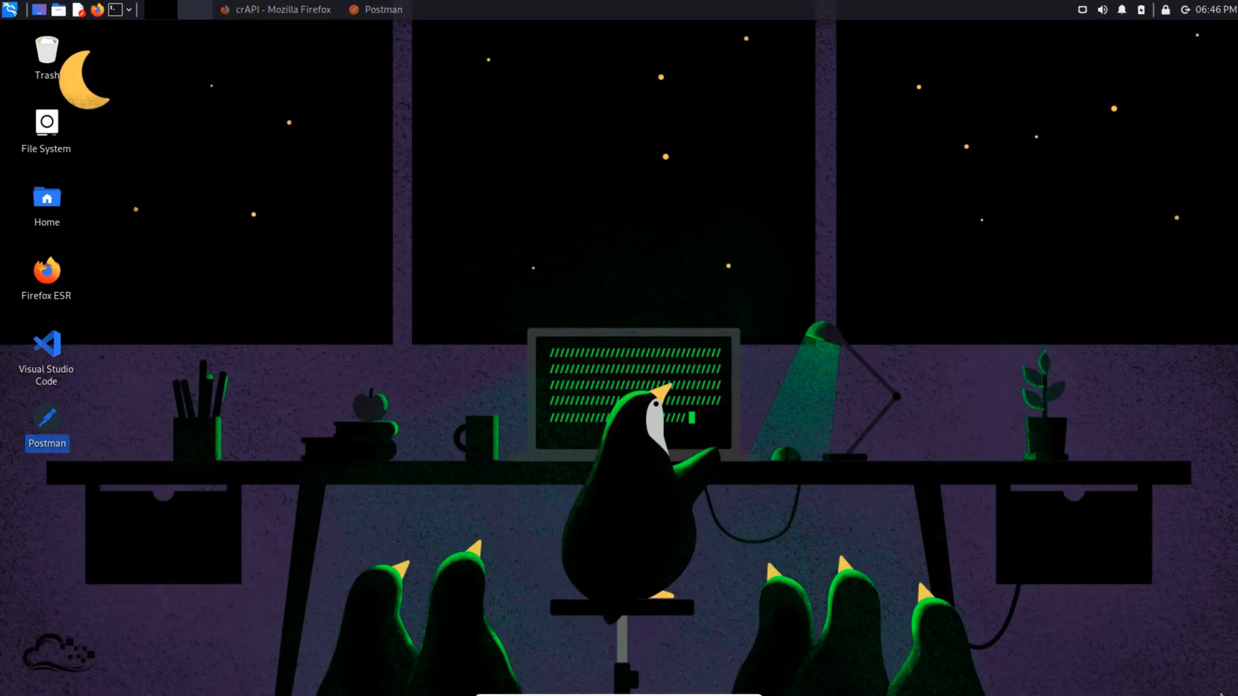
# - Bring crAPI to the front in Firefox and open the Shop page showing a $60 balance
pyautogui.click(278, 10)
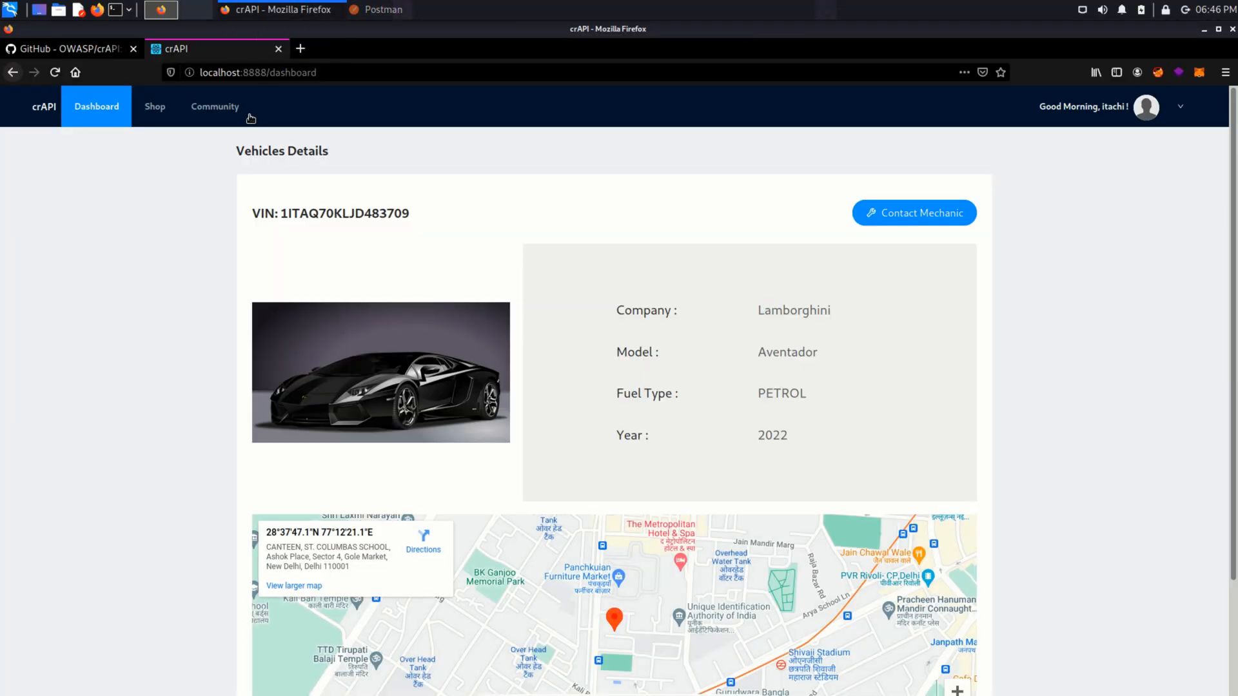
pyautogui.click(154, 106)
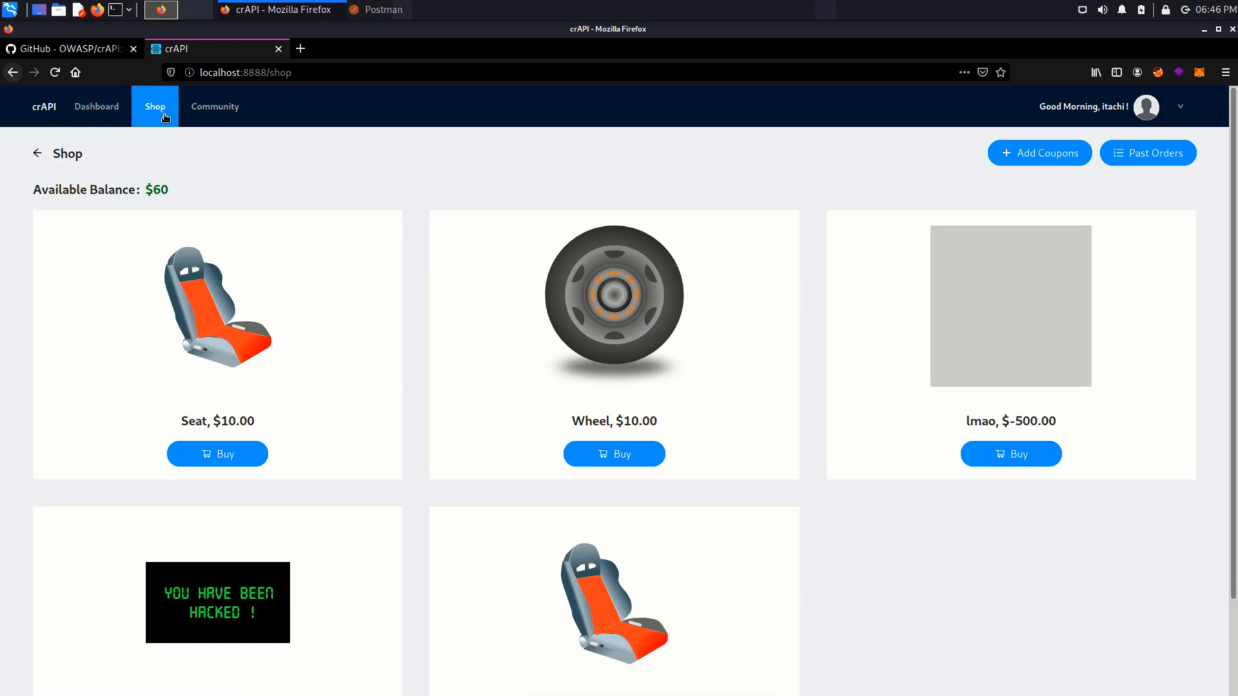
pyautogui.moveTo(505, 168)
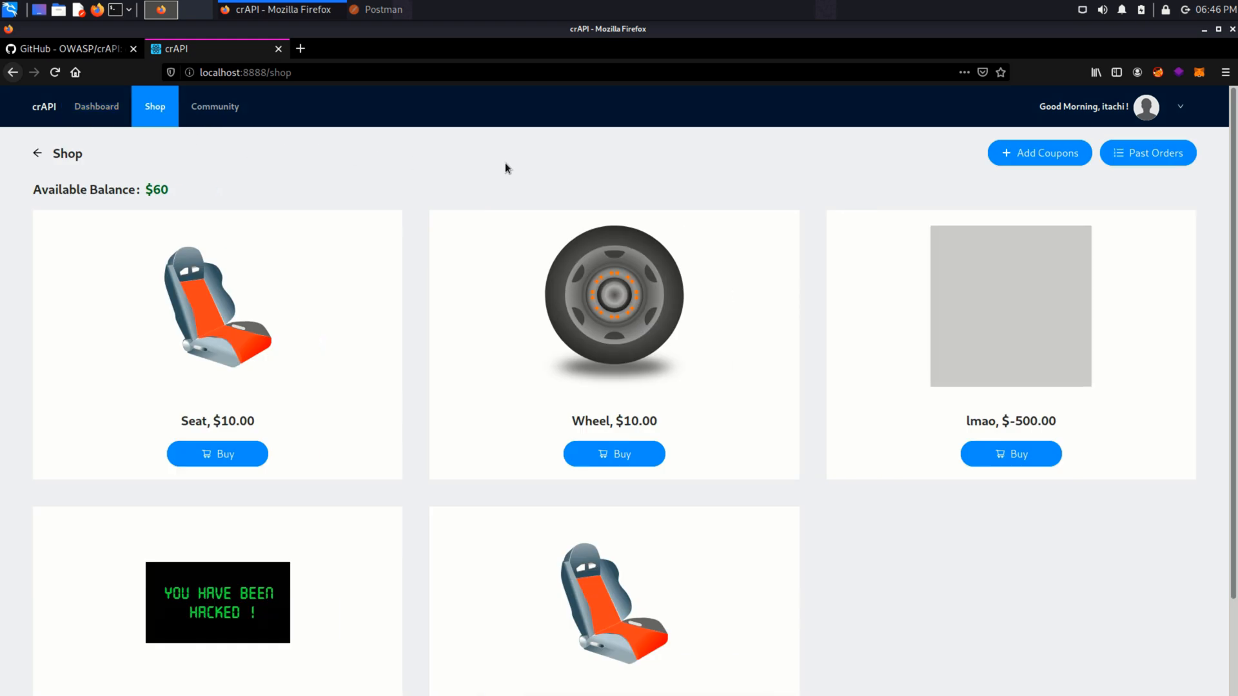
pyautogui.moveTo(541, 160)
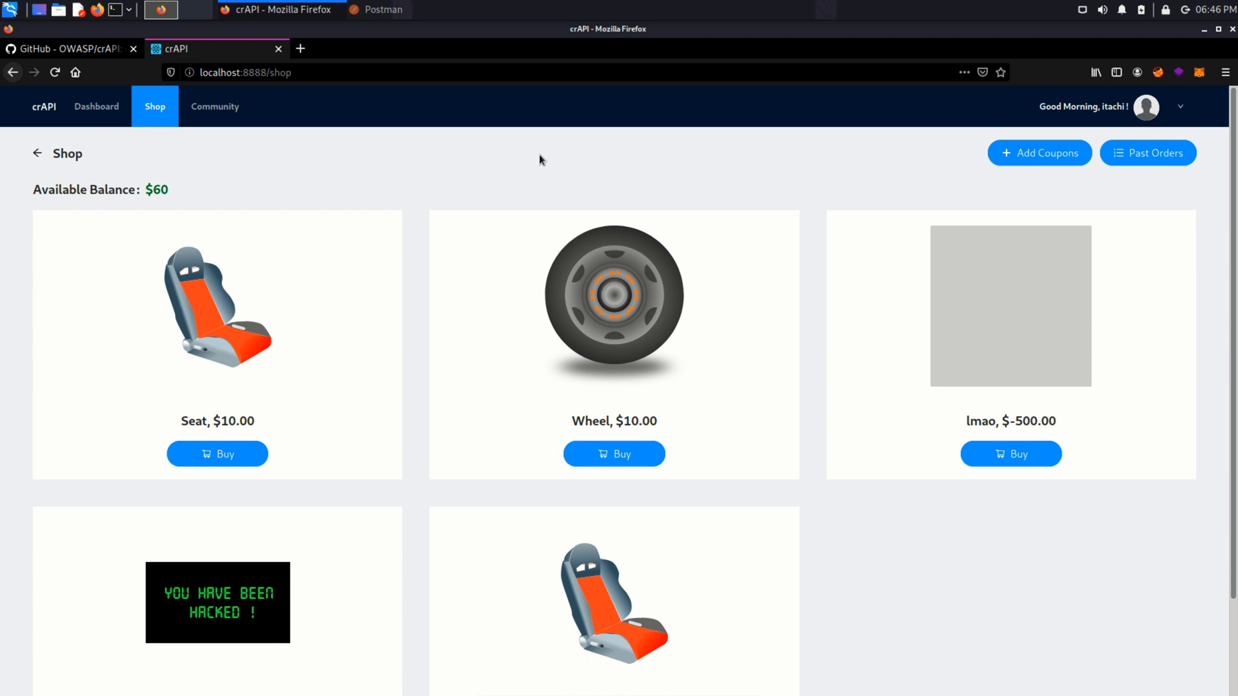
# - Open Inspect Element on the shop page to view the products API request
pyautogui.rightClick(613, 297)
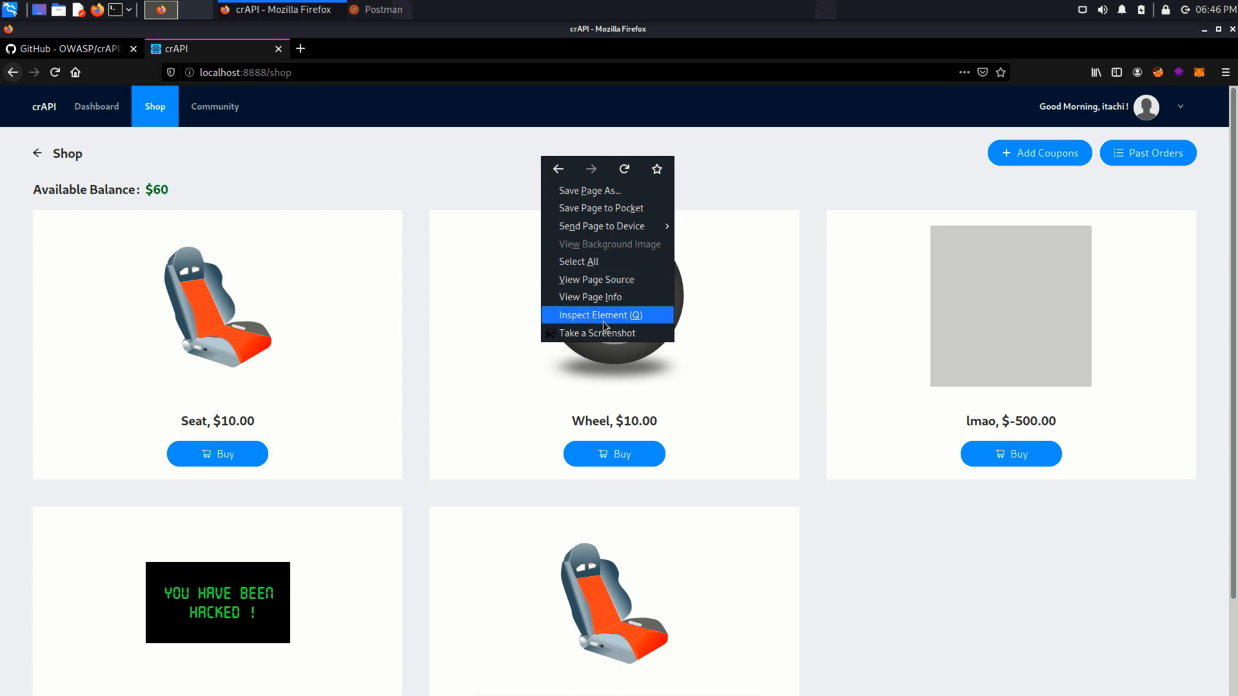
pyautogui.click(606, 315)
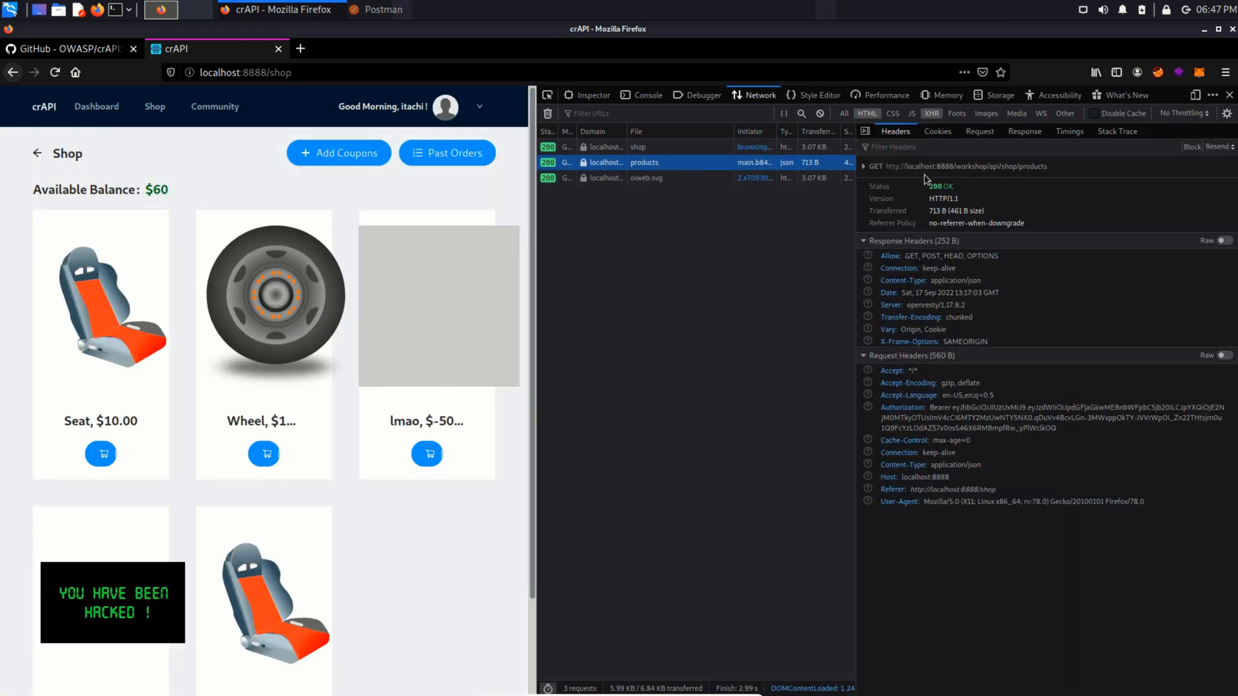
pyautogui.moveTo(735, 337)
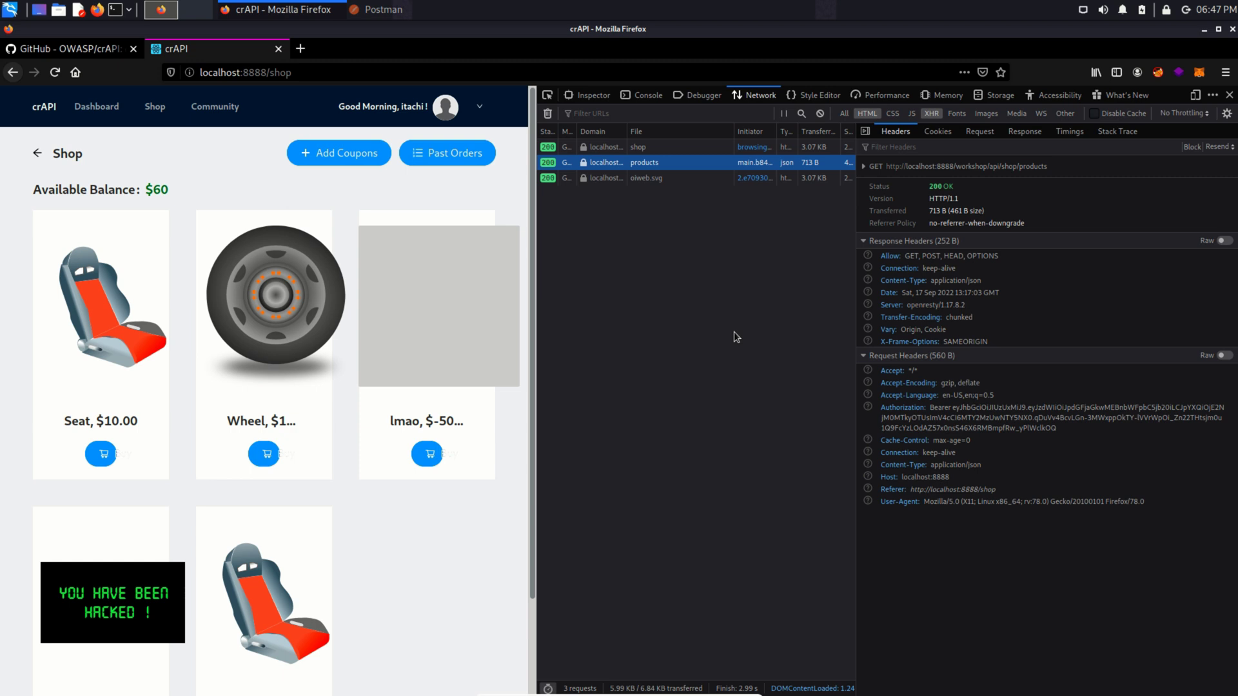
pyautogui.moveTo(622, 324)
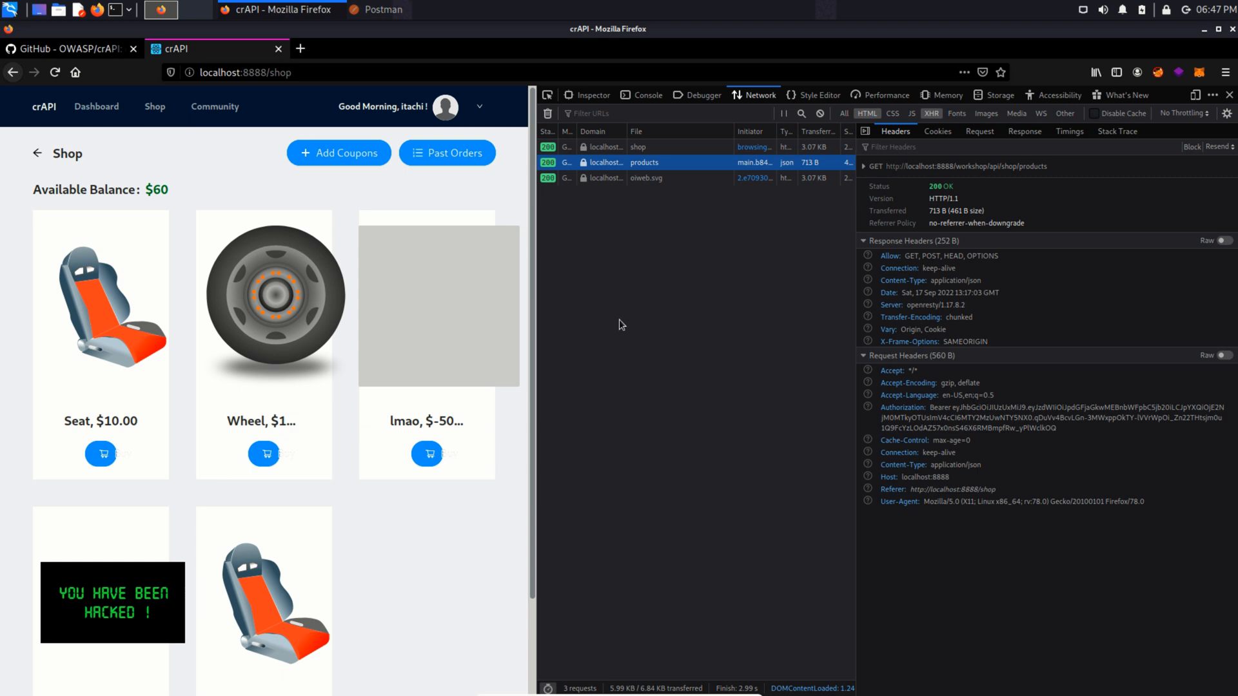
pyautogui.moveTo(411, 27)
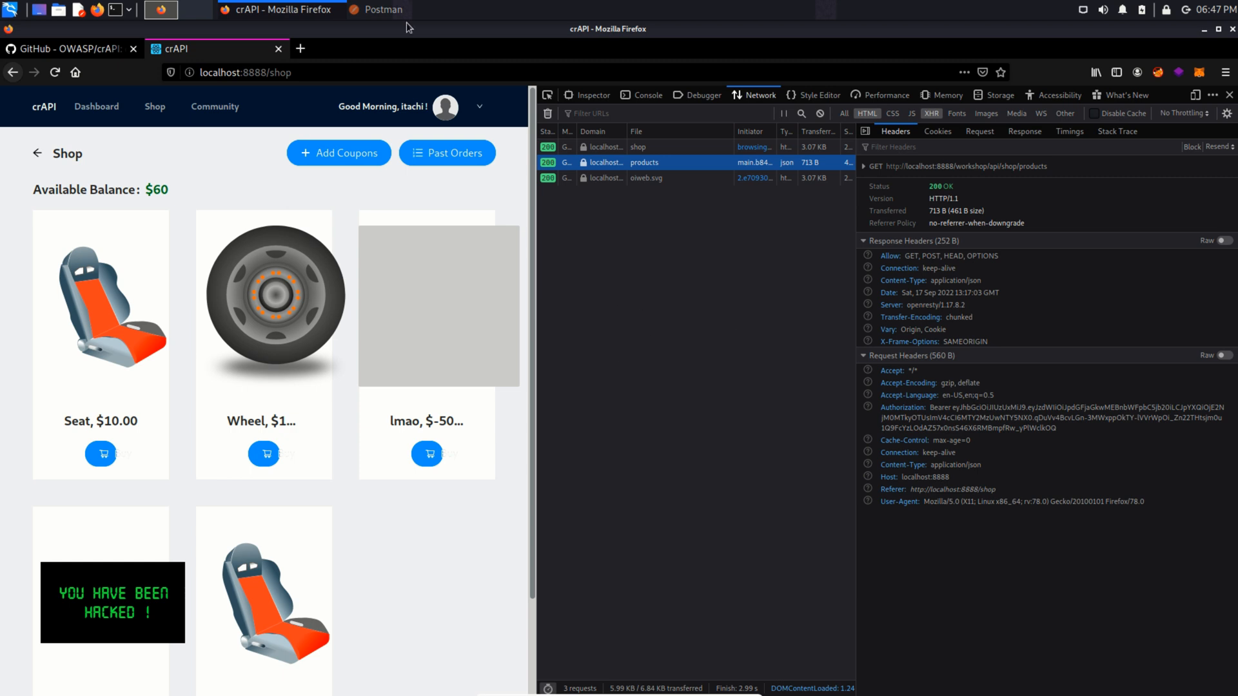
# - In Postman, send the saved GET /workshop/api/shop/products request and review the Seat, Wheel, lmao listing
pyautogui.click(384, 9)
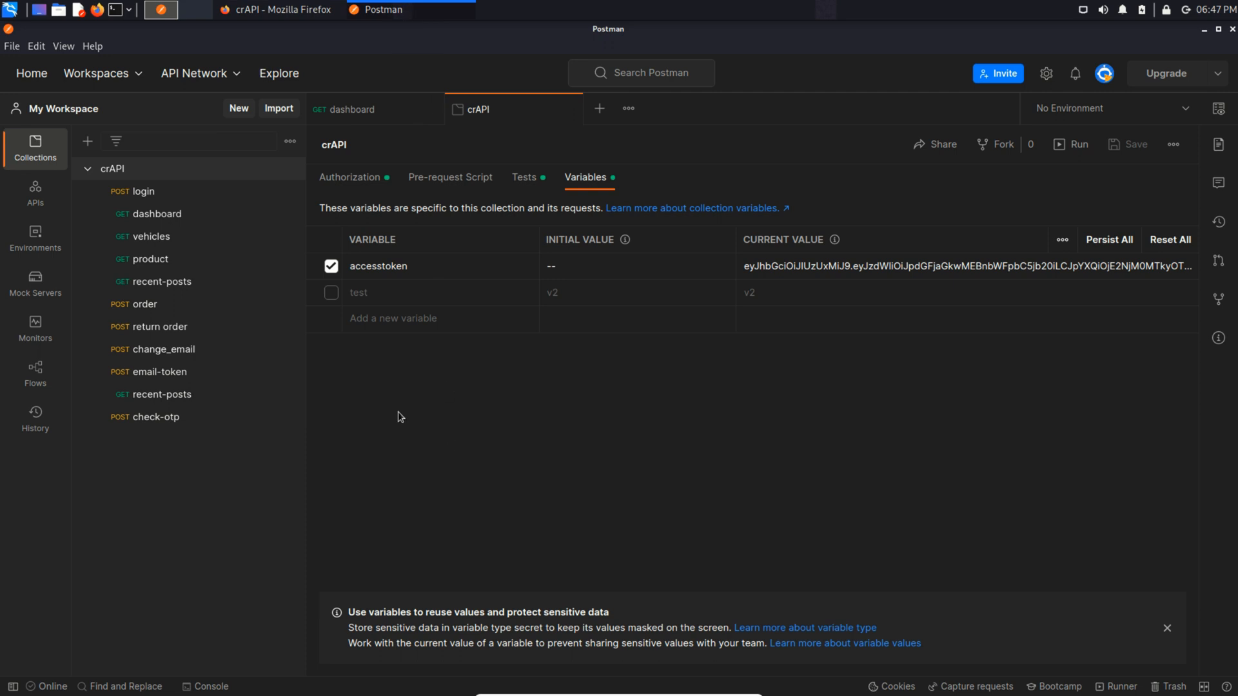
pyautogui.click(150, 258)
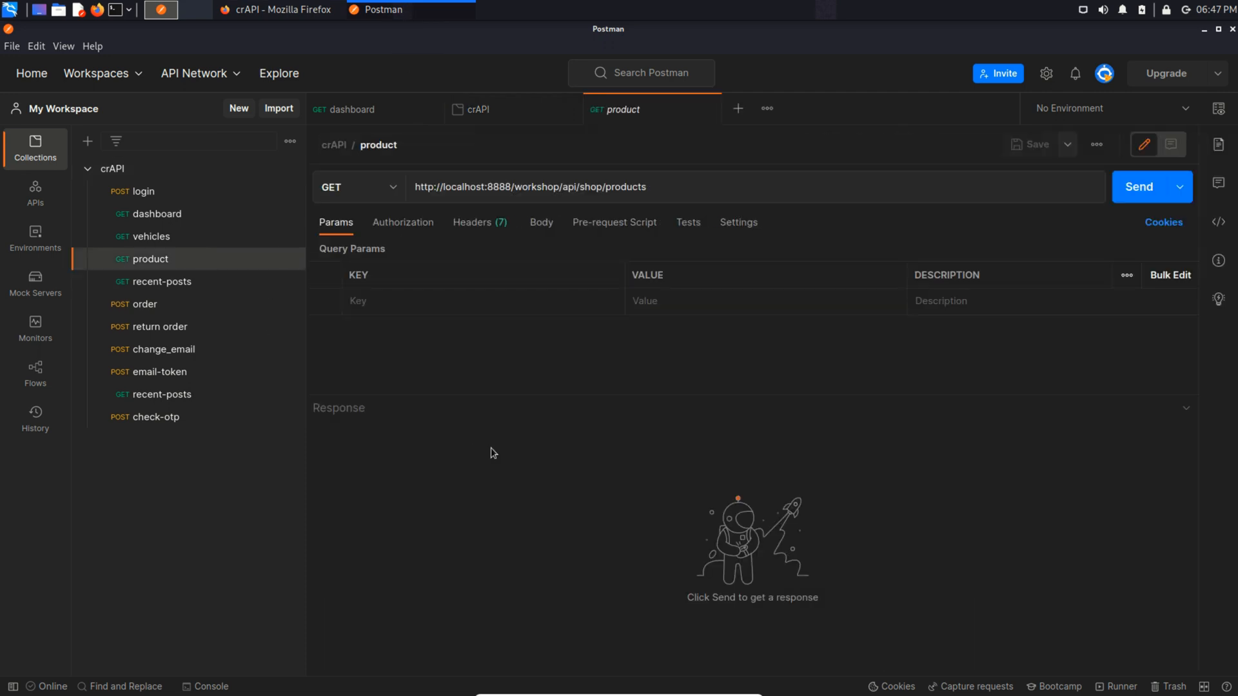
pyautogui.click(1138, 187)
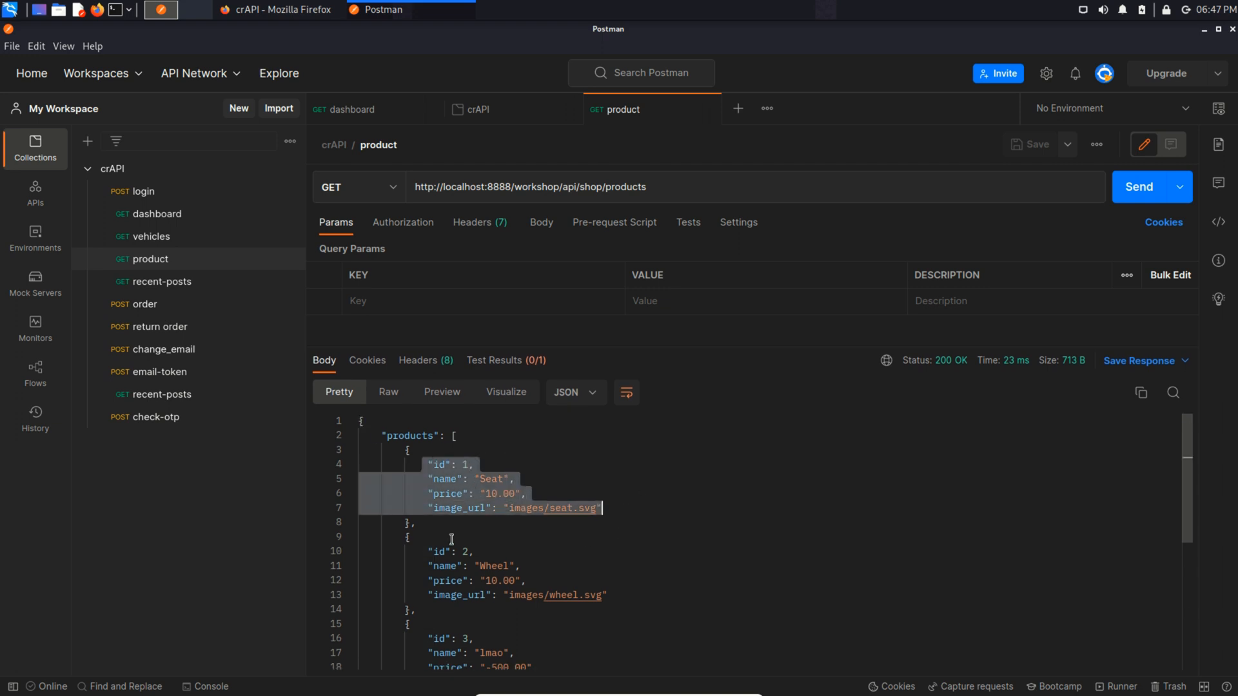
pyautogui.scroll(-3)
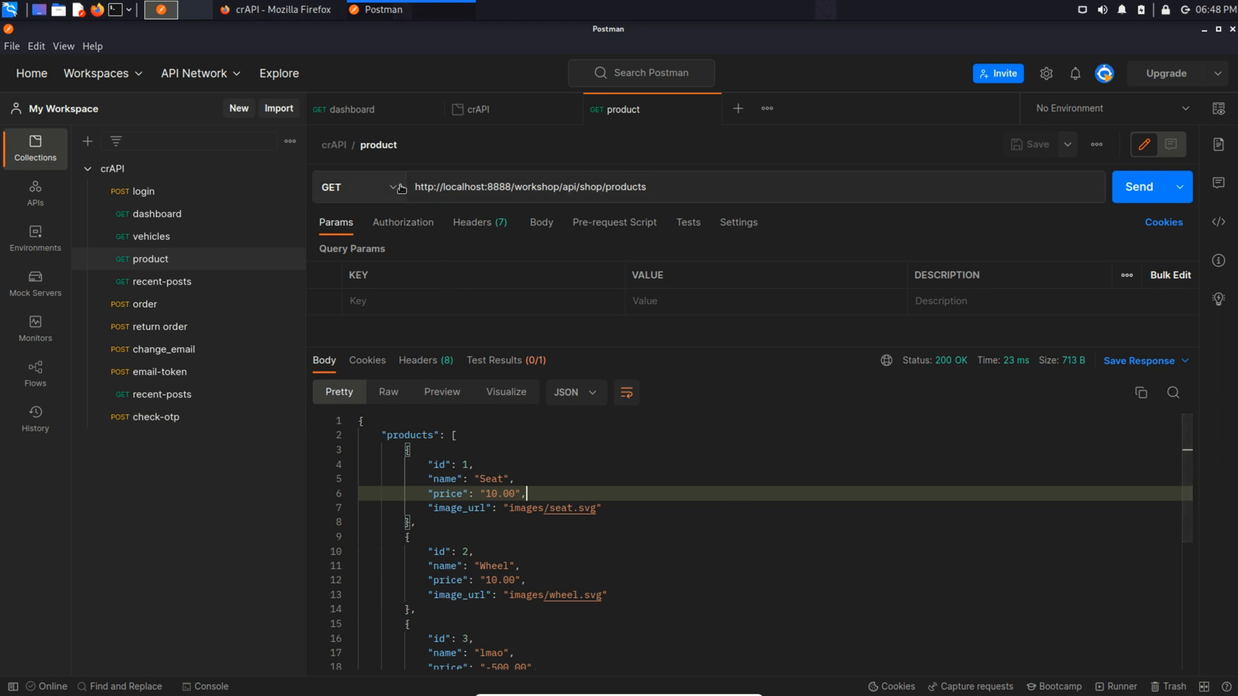
# - Send the products request as POST, getting 400 requiring name, price and image_url
pyautogui.click(391, 186)
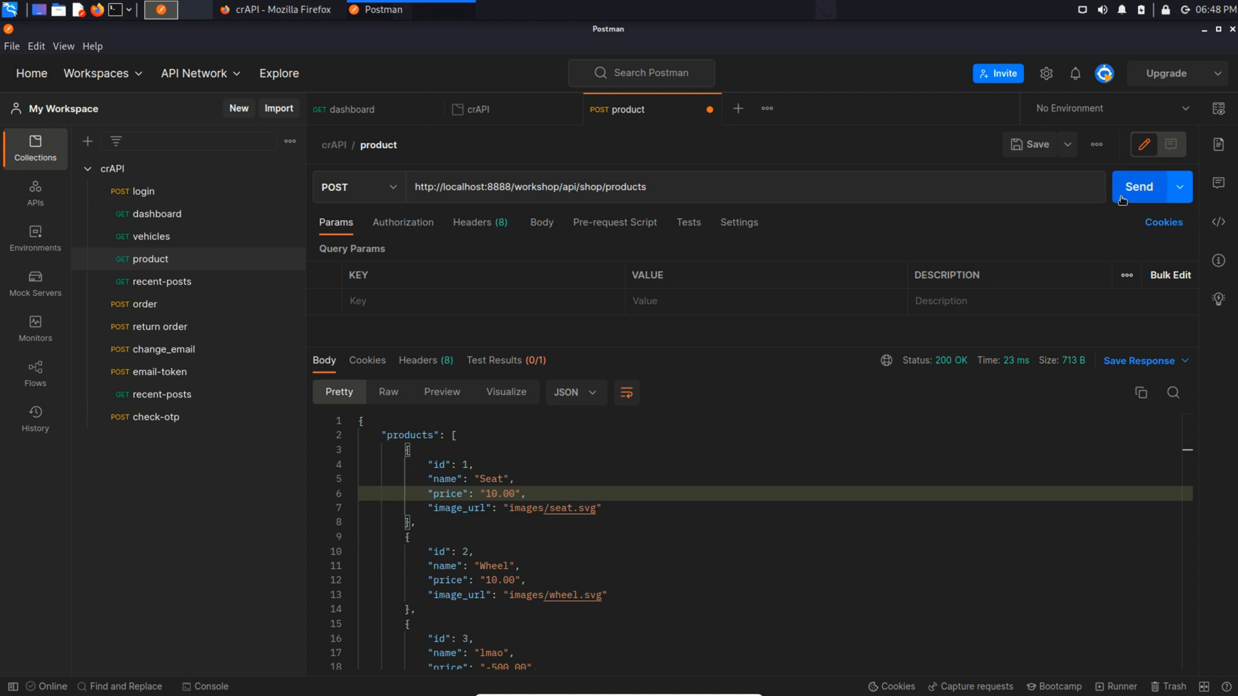
pyautogui.click(1138, 187)
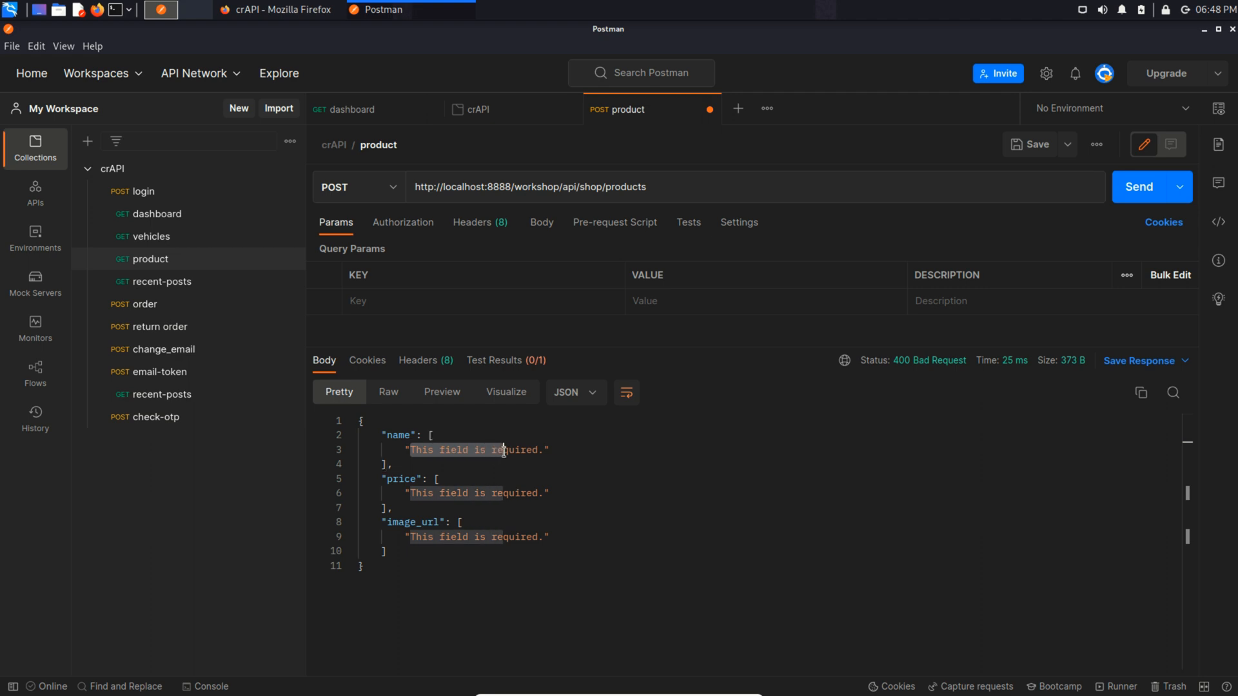
pyautogui.moveTo(605, 496)
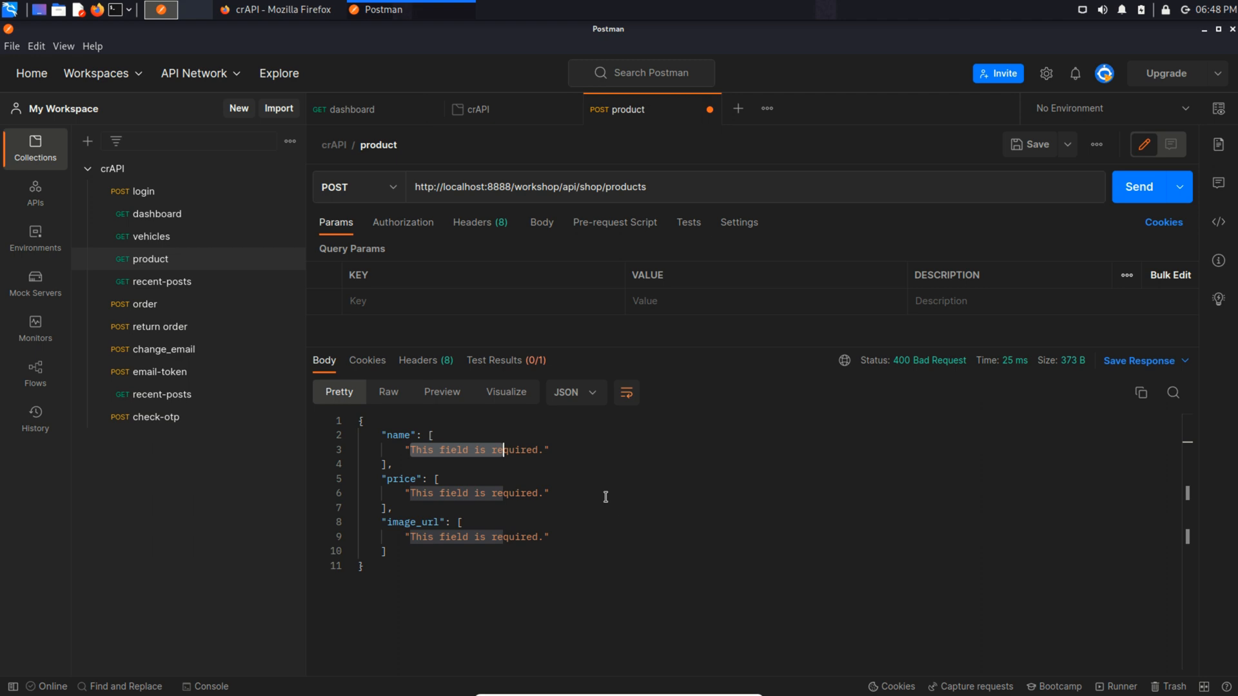
pyautogui.moveTo(590, 466)
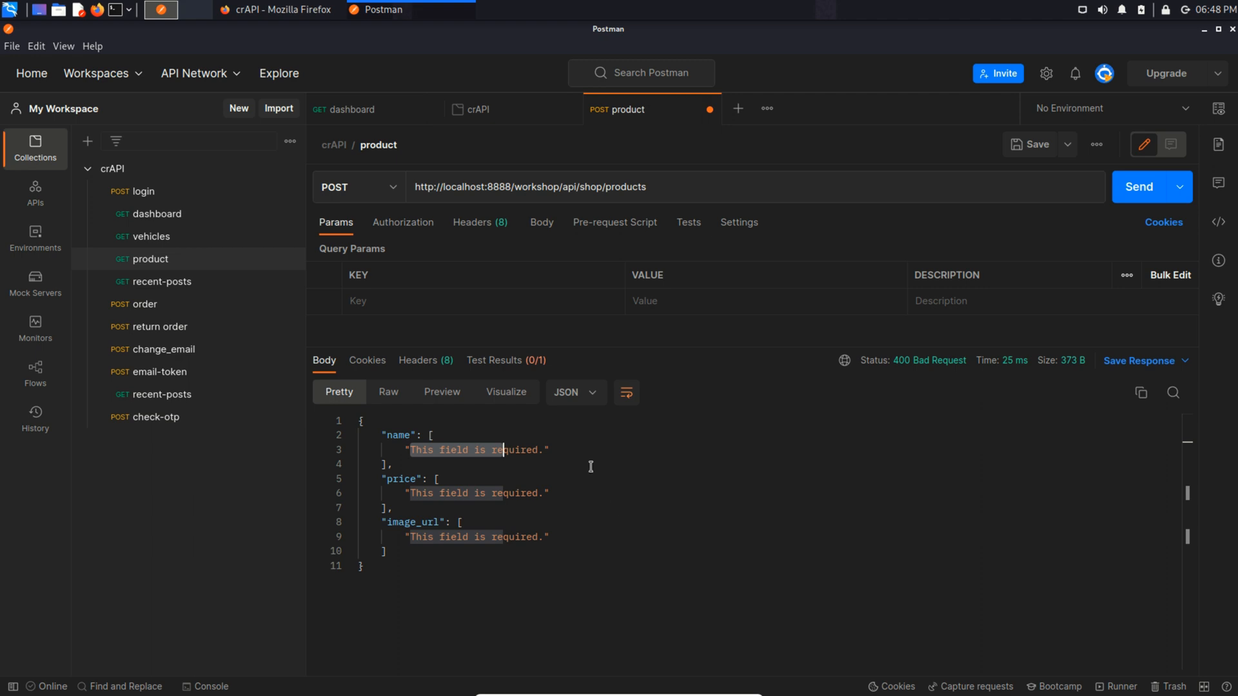
# - Send the products request as PUT and then DELETE, both returning 405
pyautogui.click(358, 187)
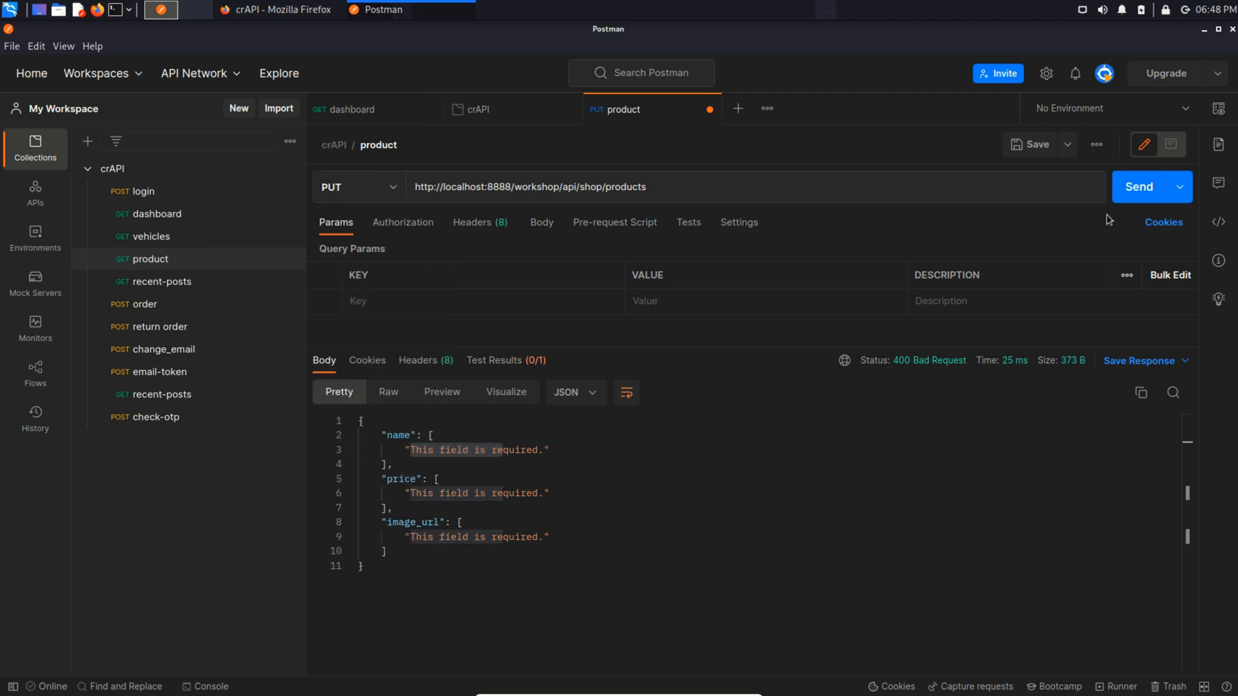
pyautogui.click(1139, 187)
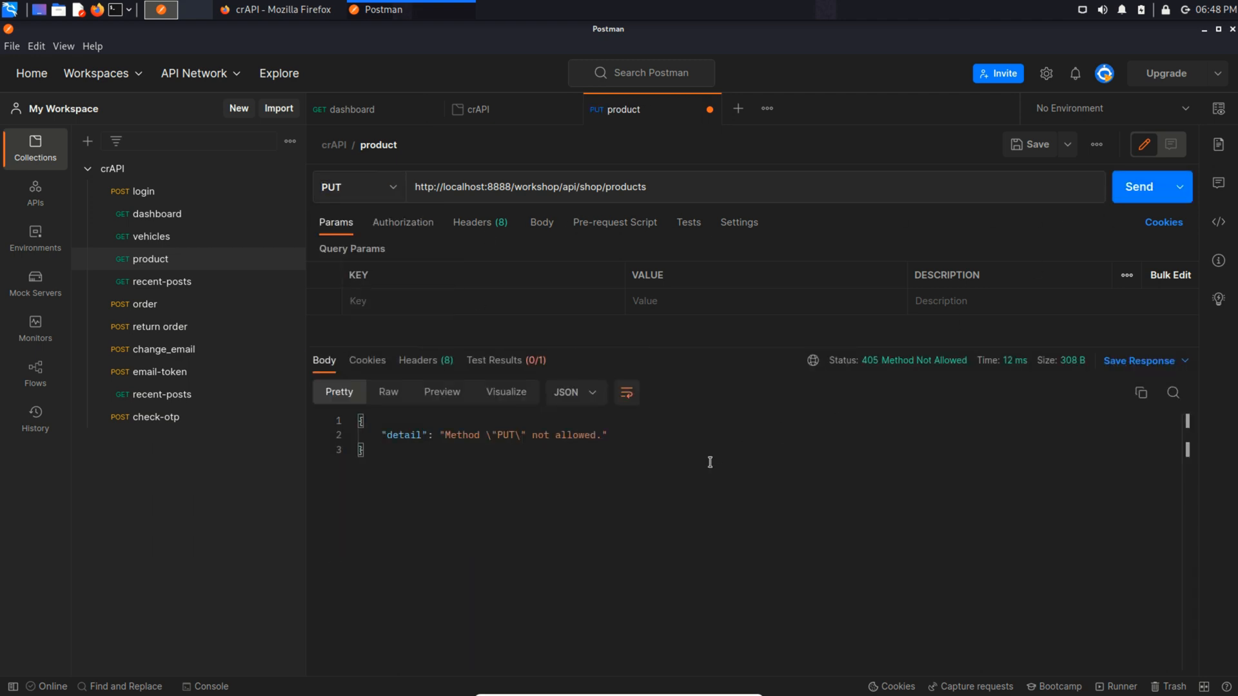
pyautogui.click(354, 187)
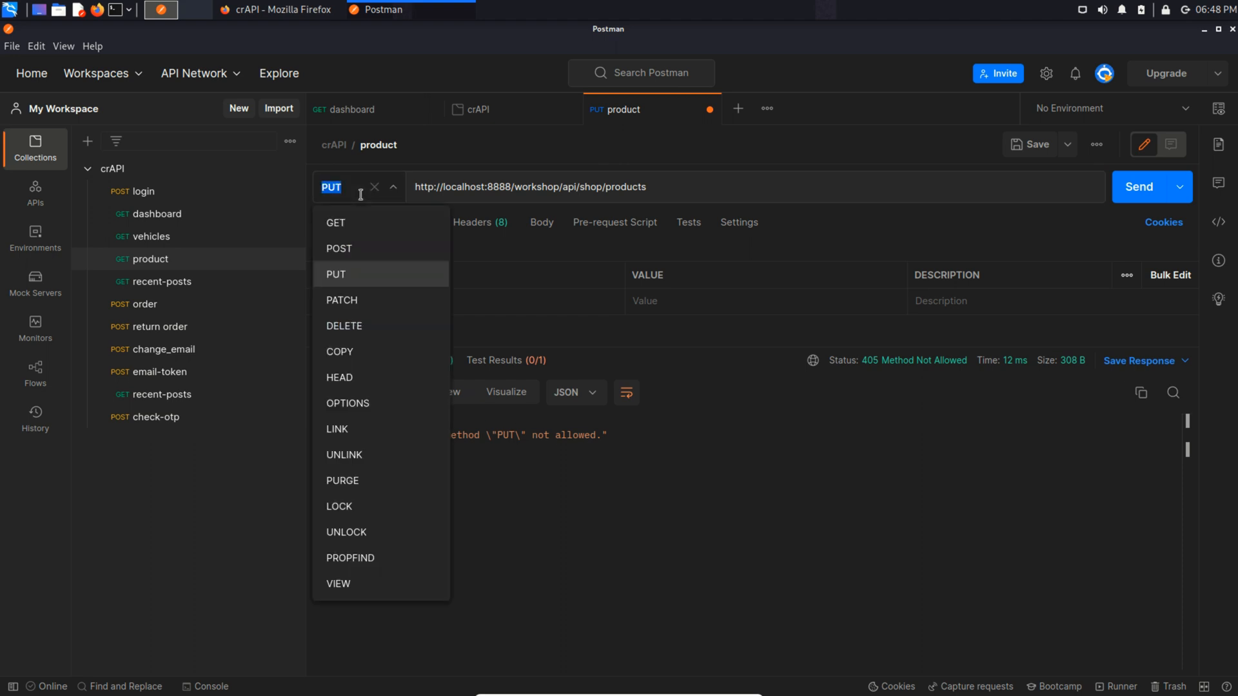
pyautogui.click(344, 325)
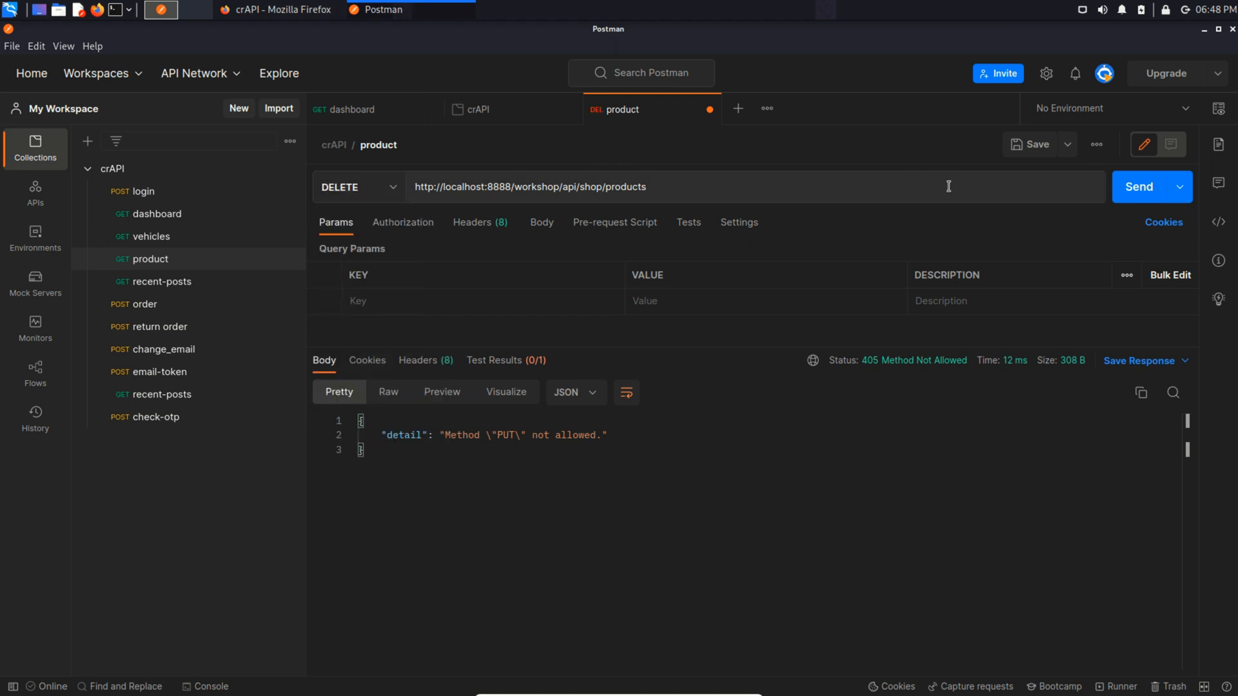
pyautogui.click(1138, 187)
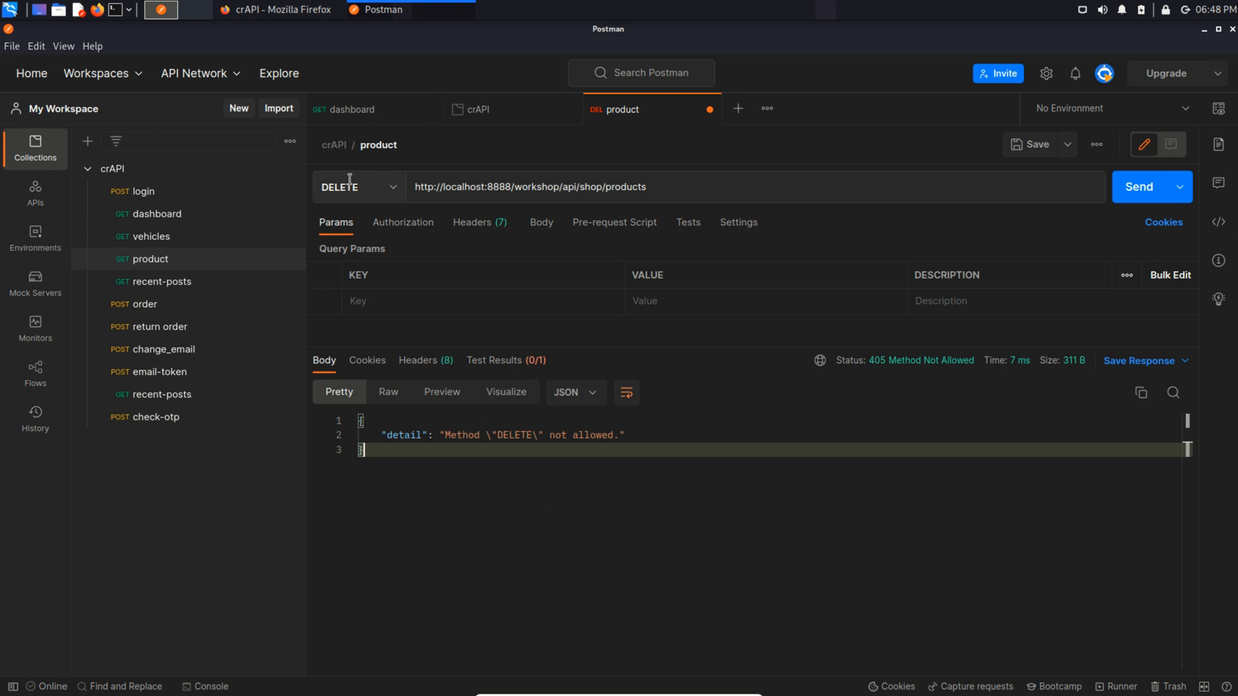
# - Switch the method back to POST and resend the products request
pyautogui.click(359, 187)
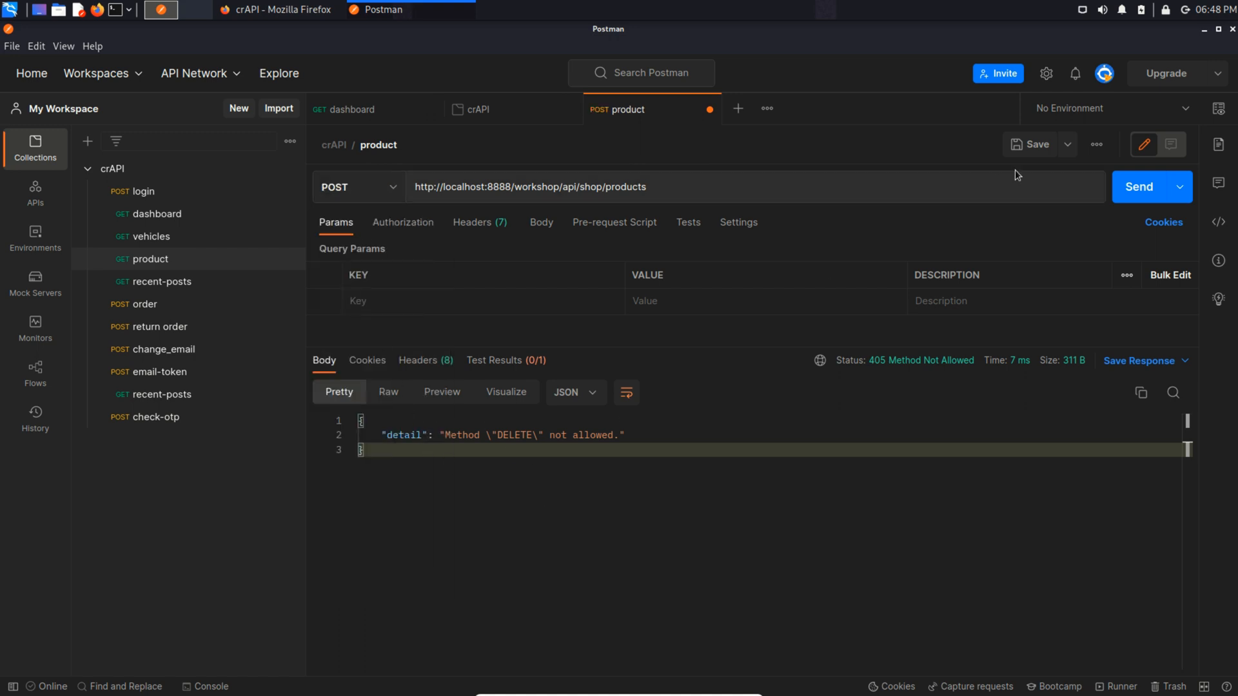
pyautogui.click(1139, 187)
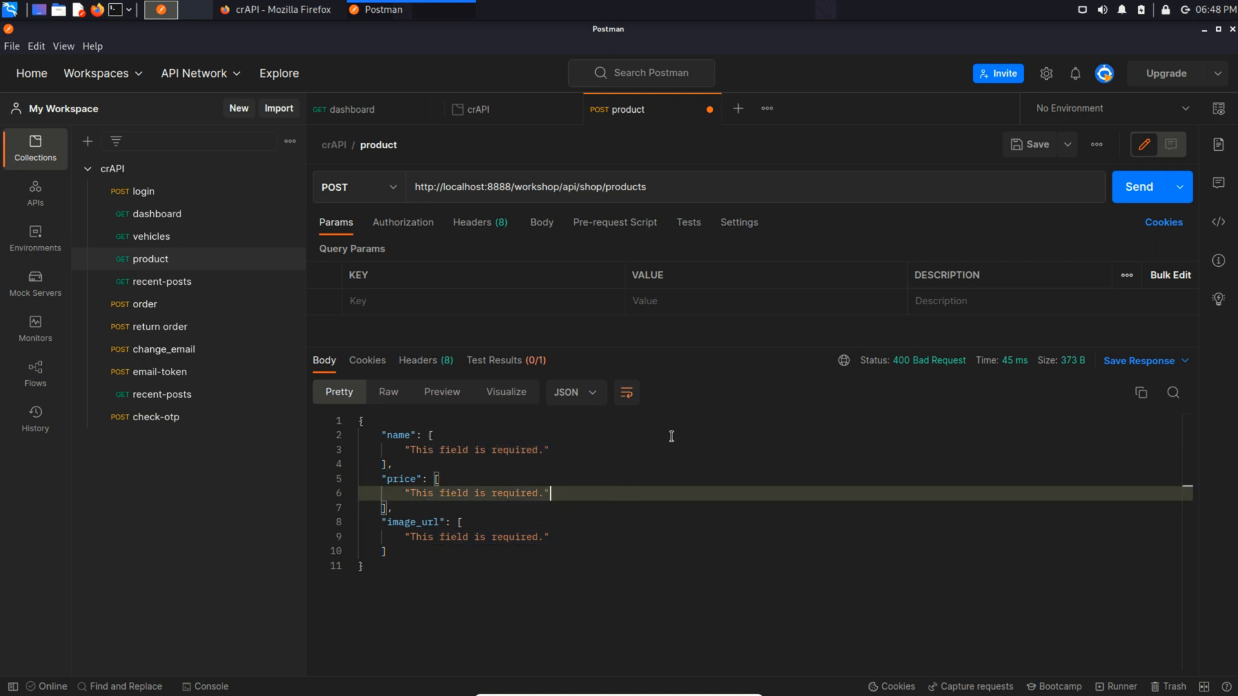
pyautogui.moveTo(561, 457)
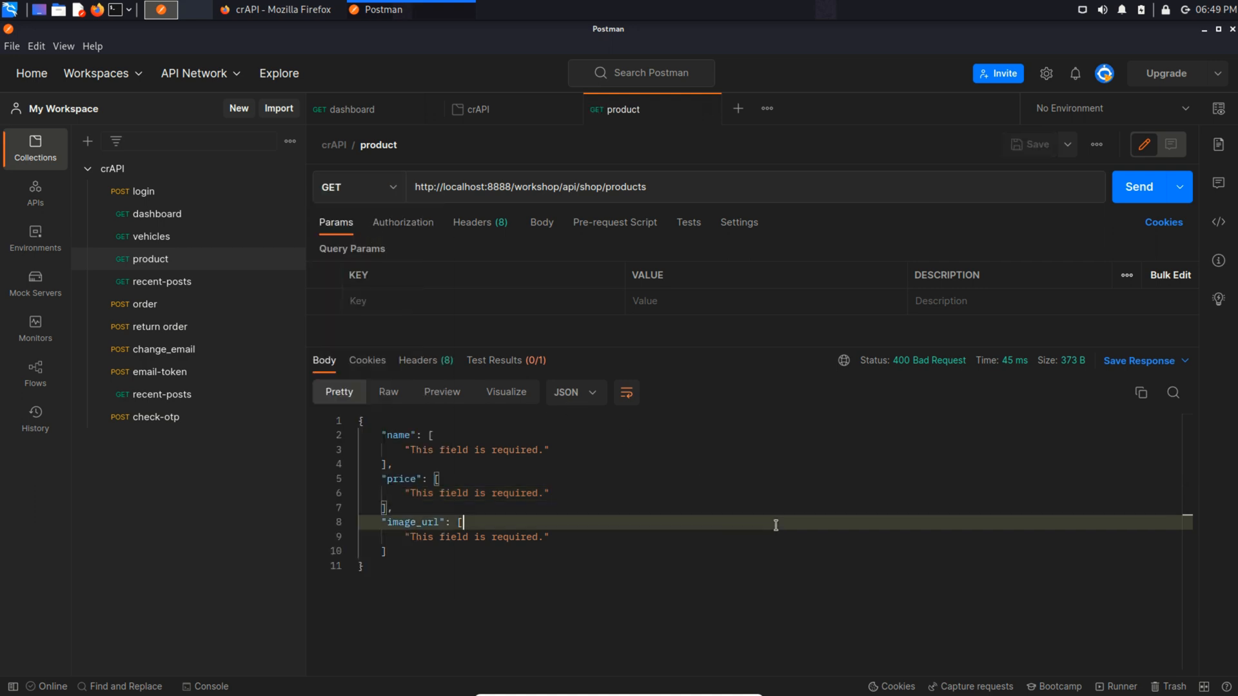
pyautogui.click(1138, 187)
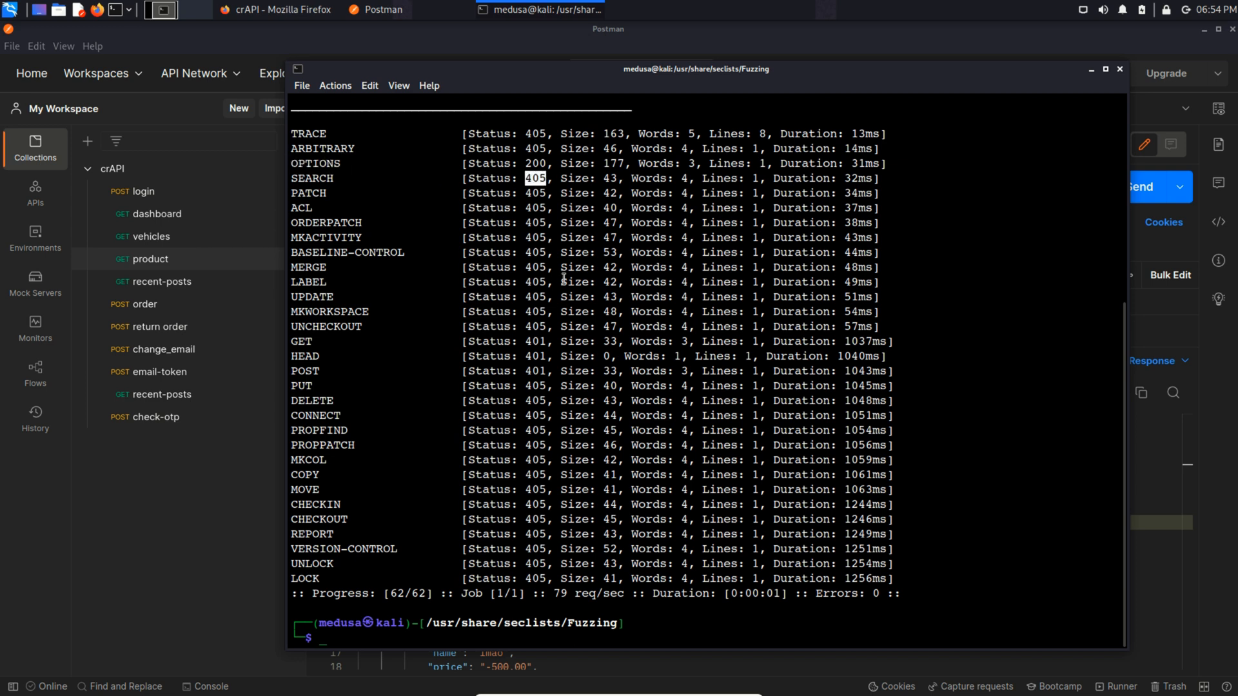
pyautogui.moveTo(527, 356)
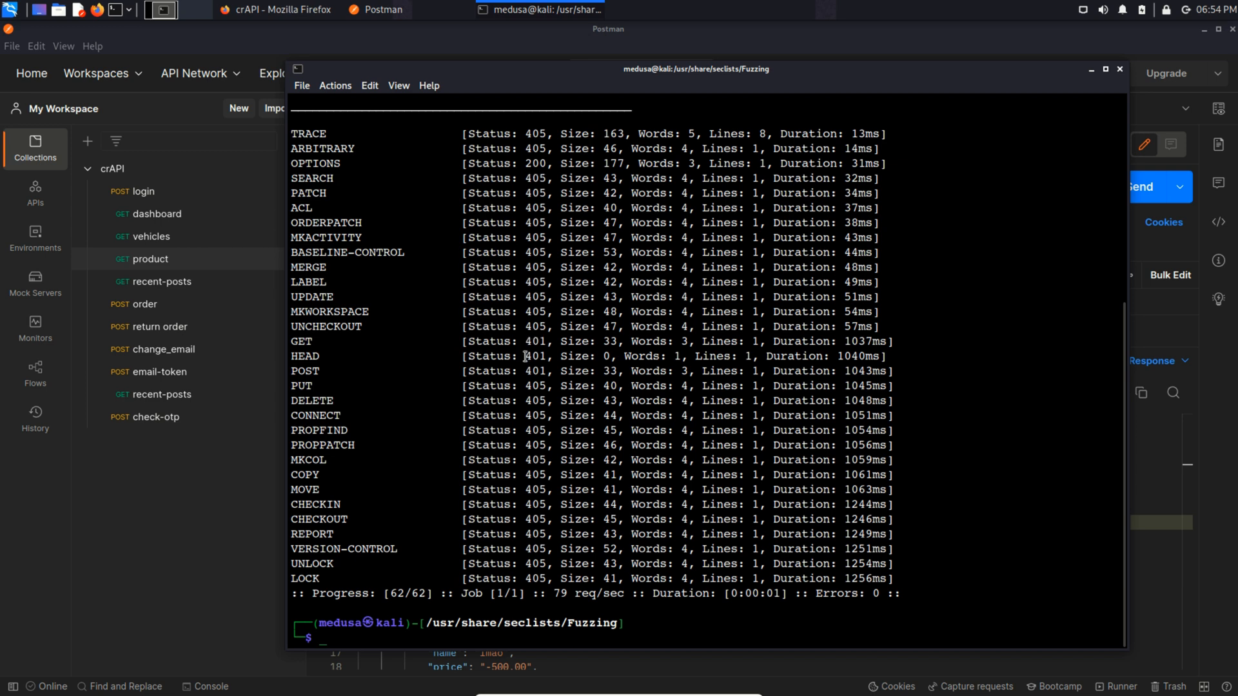
# - In the ffuf results, select POST's 401 status to inspect it
pyautogui.doubleClick(539, 370)
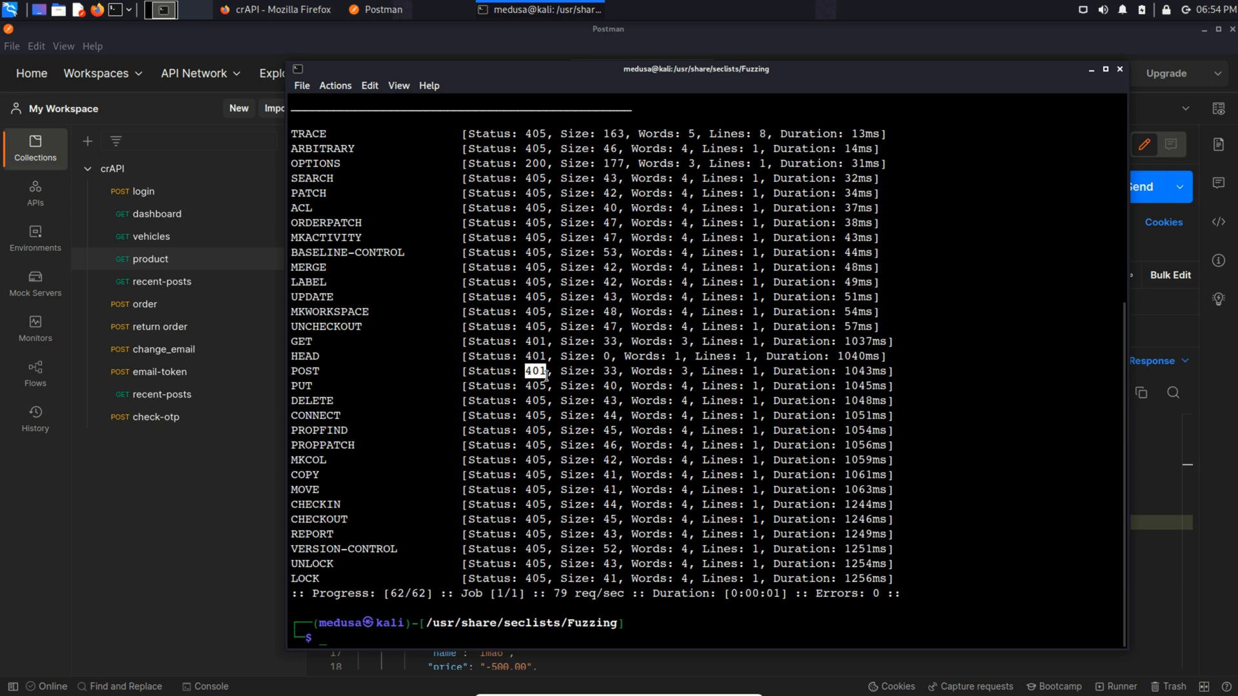
pyautogui.moveTo(1144, 440)
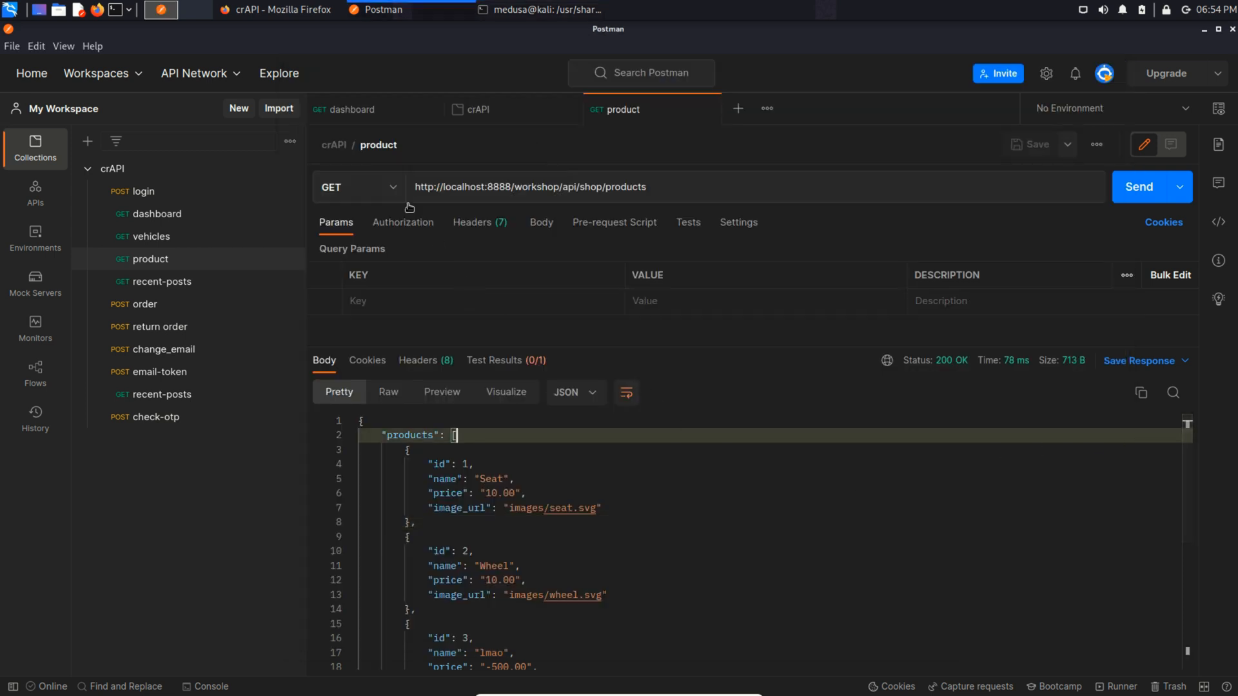
# - Send the products request as POST, then set its body to raw for the pasted error JSON
pyautogui.click(357, 187)
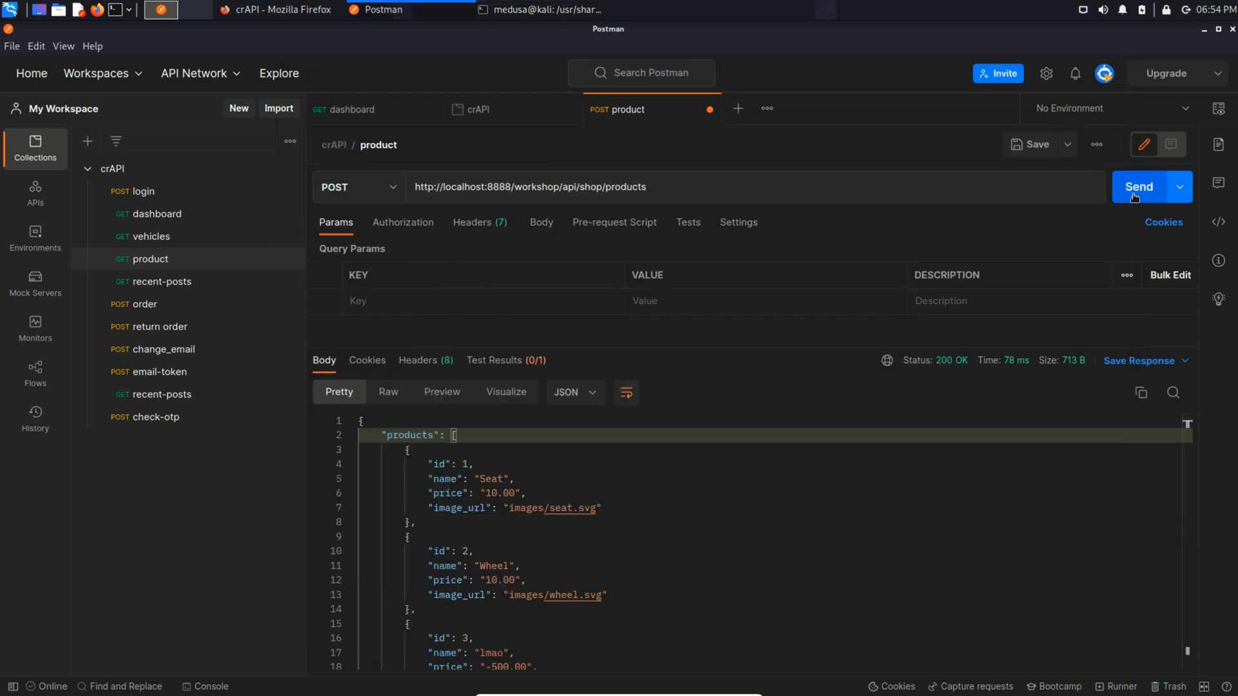
pyautogui.click(1139, 187)
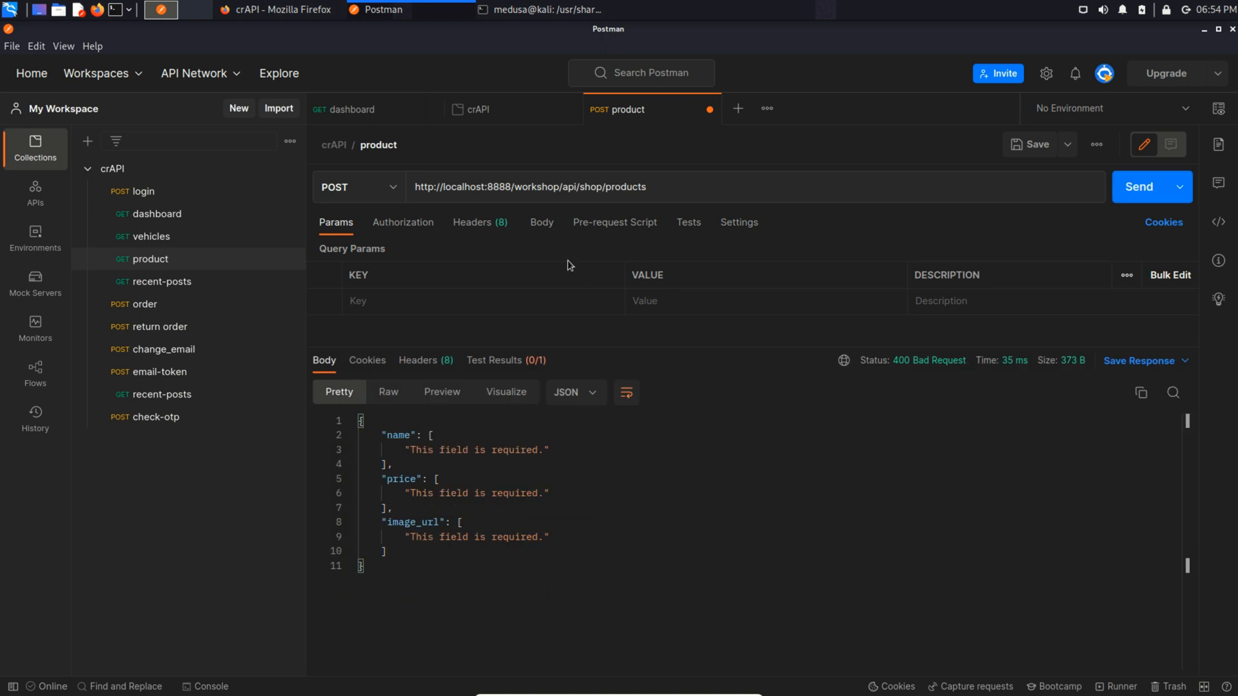
pyautogui.click(541, 222)
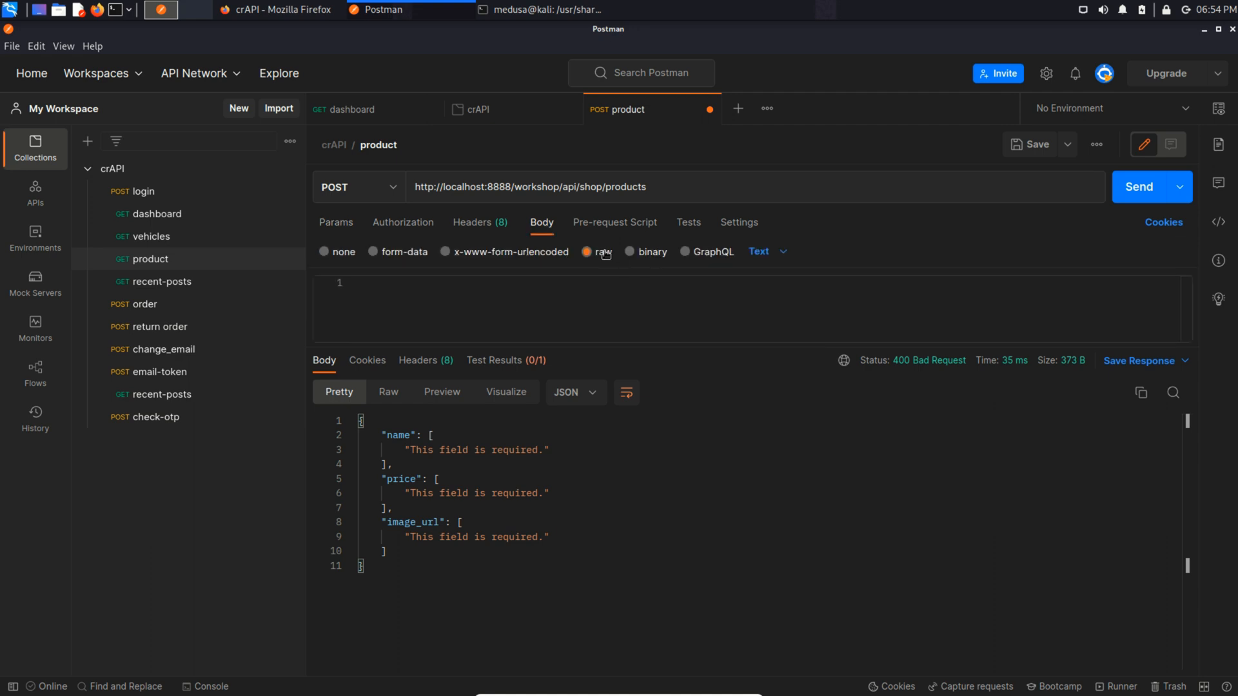
pyautogui.click(763, 251)
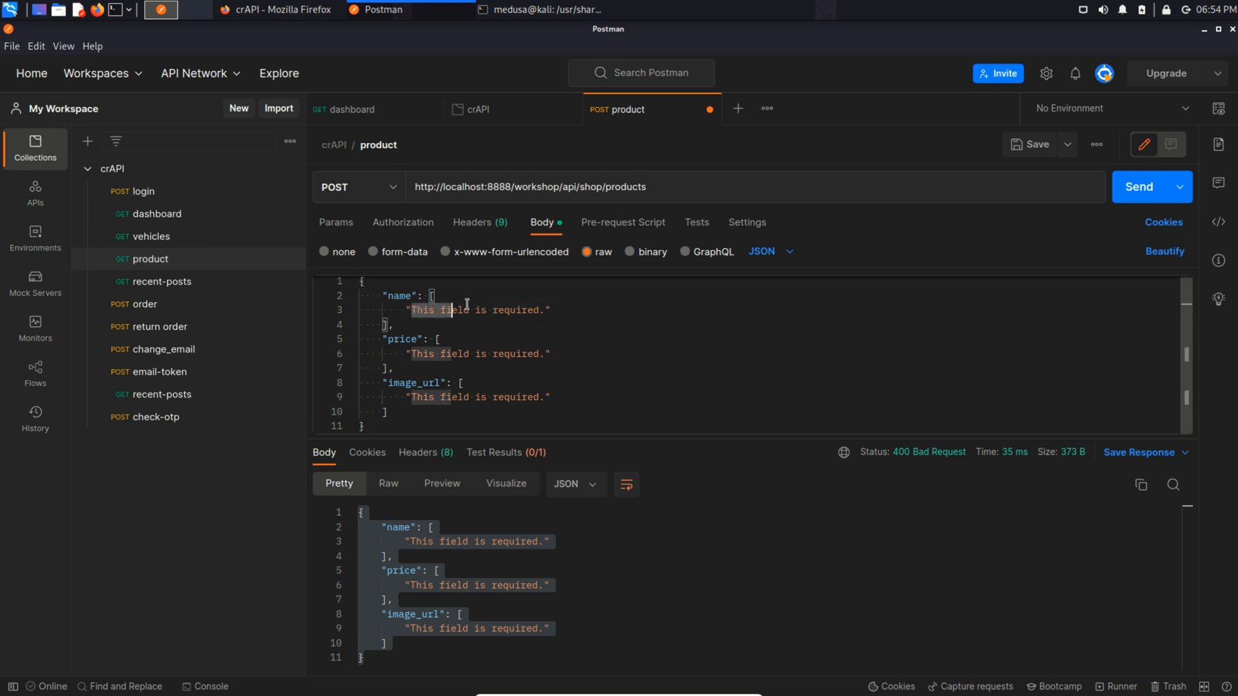
# - Set name to "Get Credits" and price to -1000, clearing the image_url error text
pyautogui.write('""')
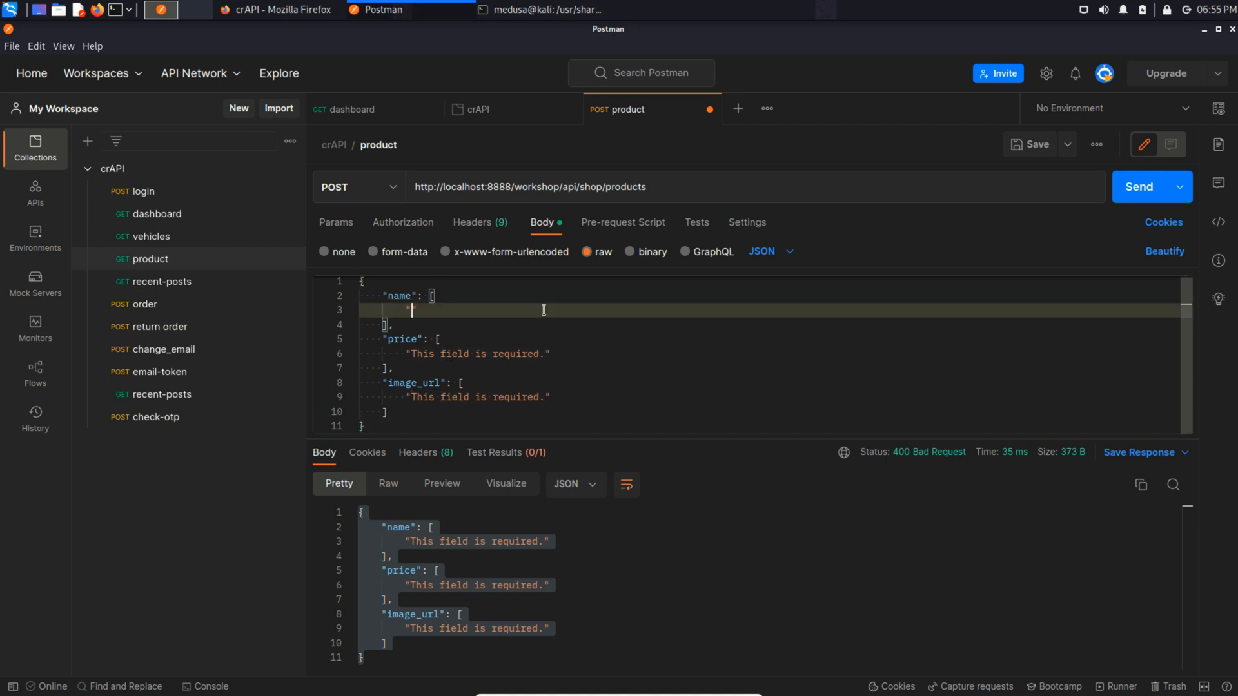
pyautogui.write('Get Credits')
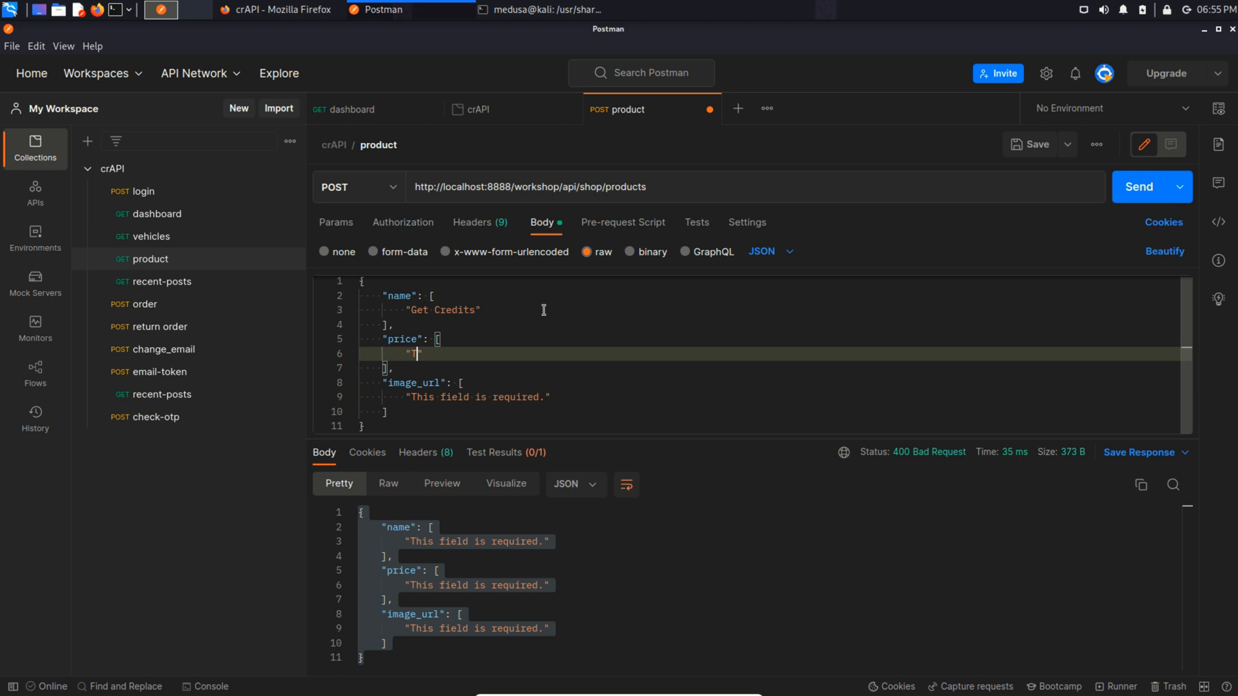
pyautogui.write('-1000')
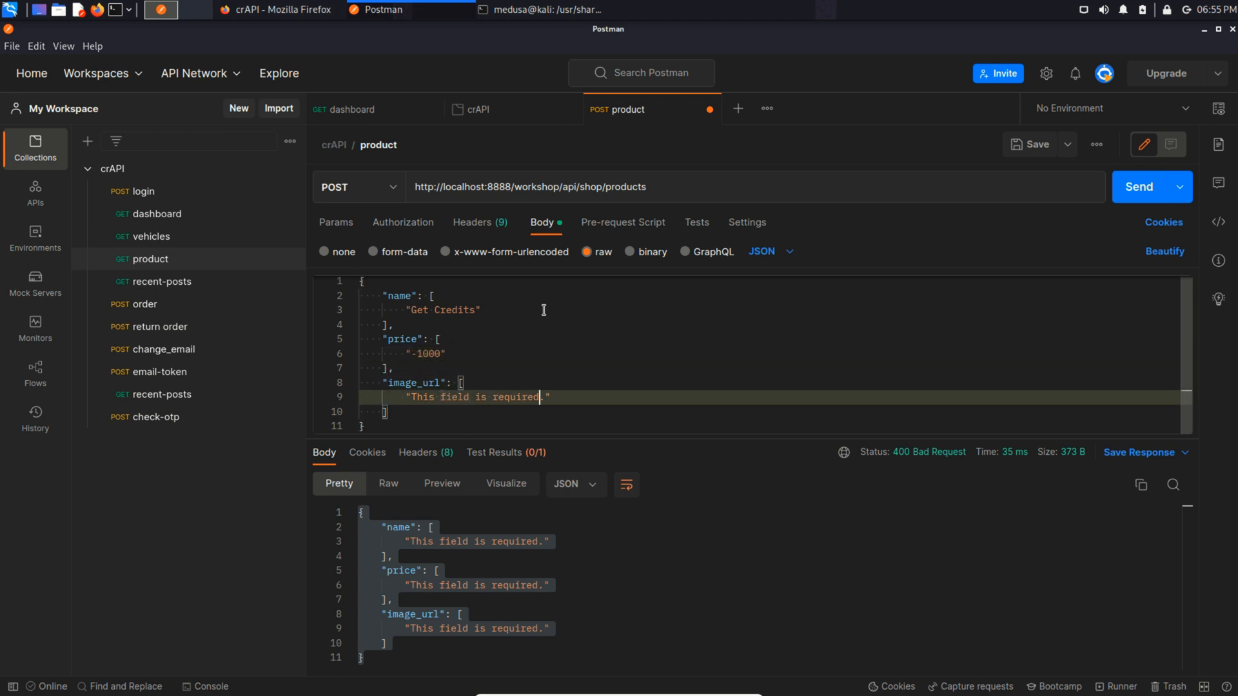
pyautogui.press('Backspace')
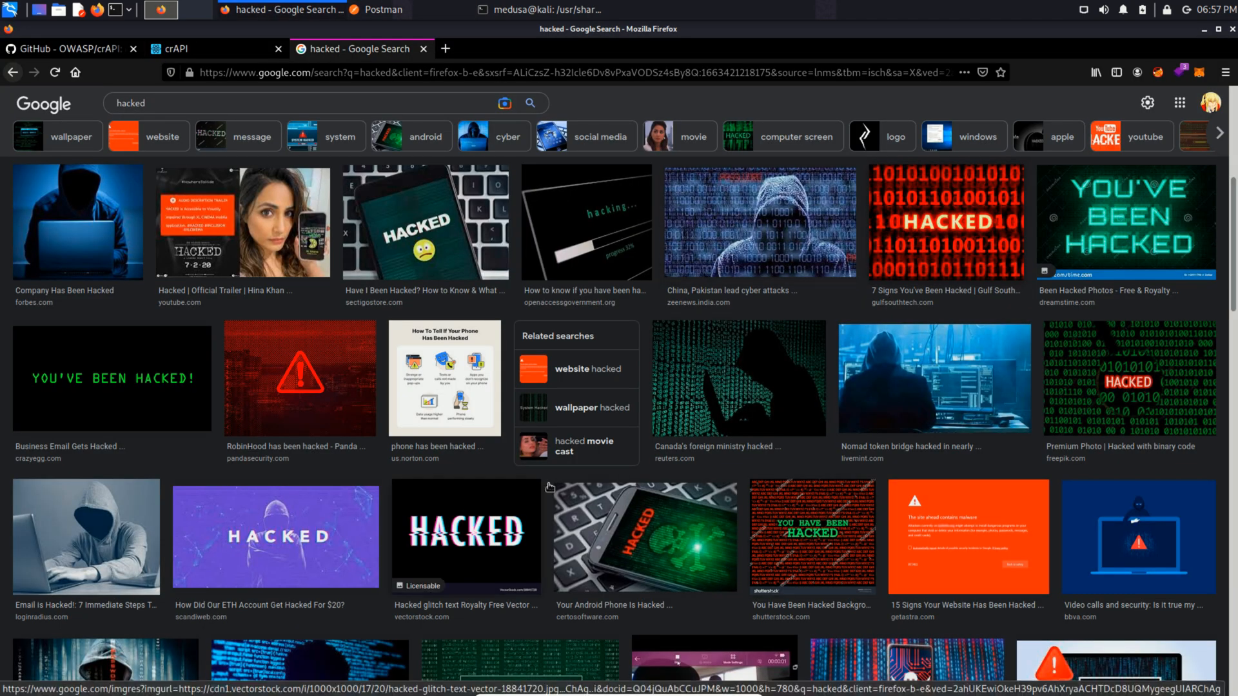
# - Copy the red binary HACKED image's location from Google Images and return to Postman
pyautogui.click(946, 223)
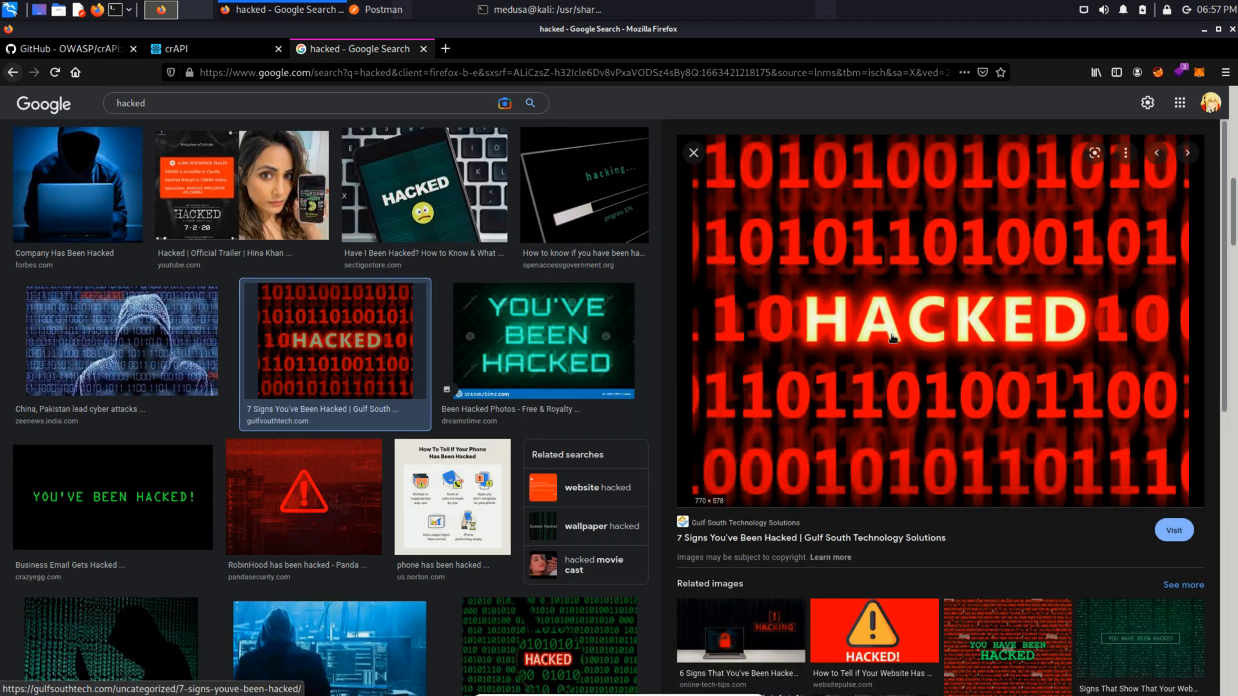
pyautogui.rightClick(893, 338)
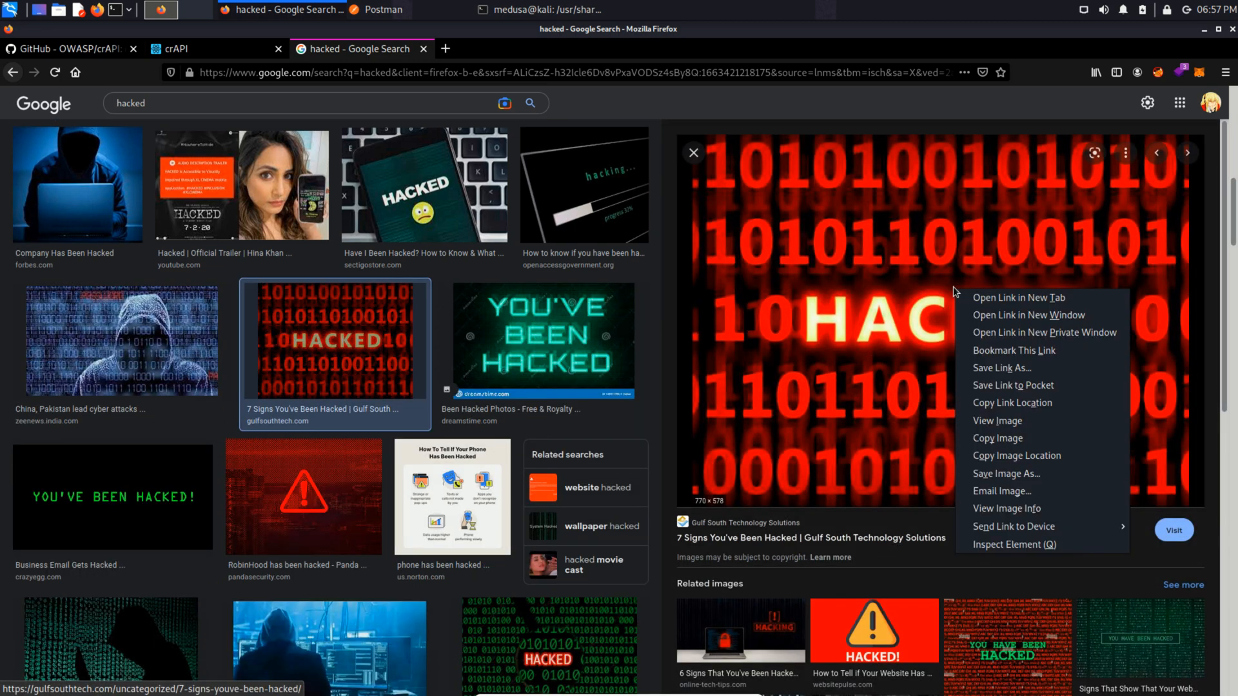
pyautogui.moveTo(984, 456)
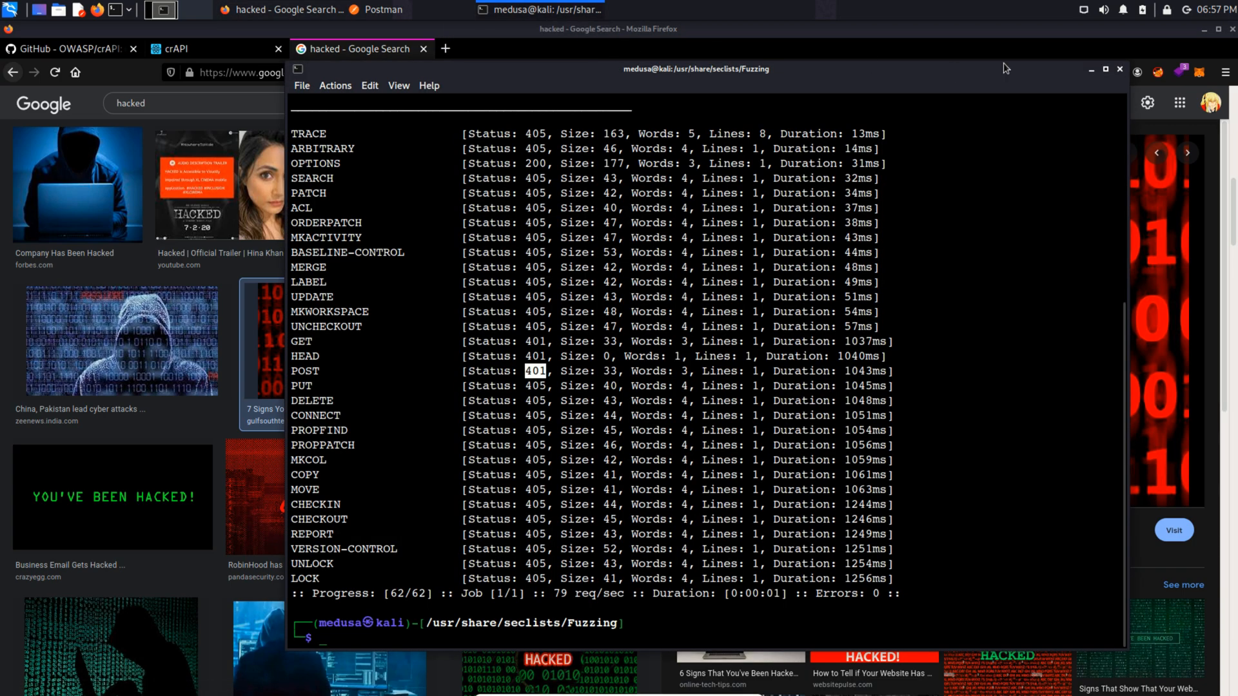
pyautogui.click(379, 9)
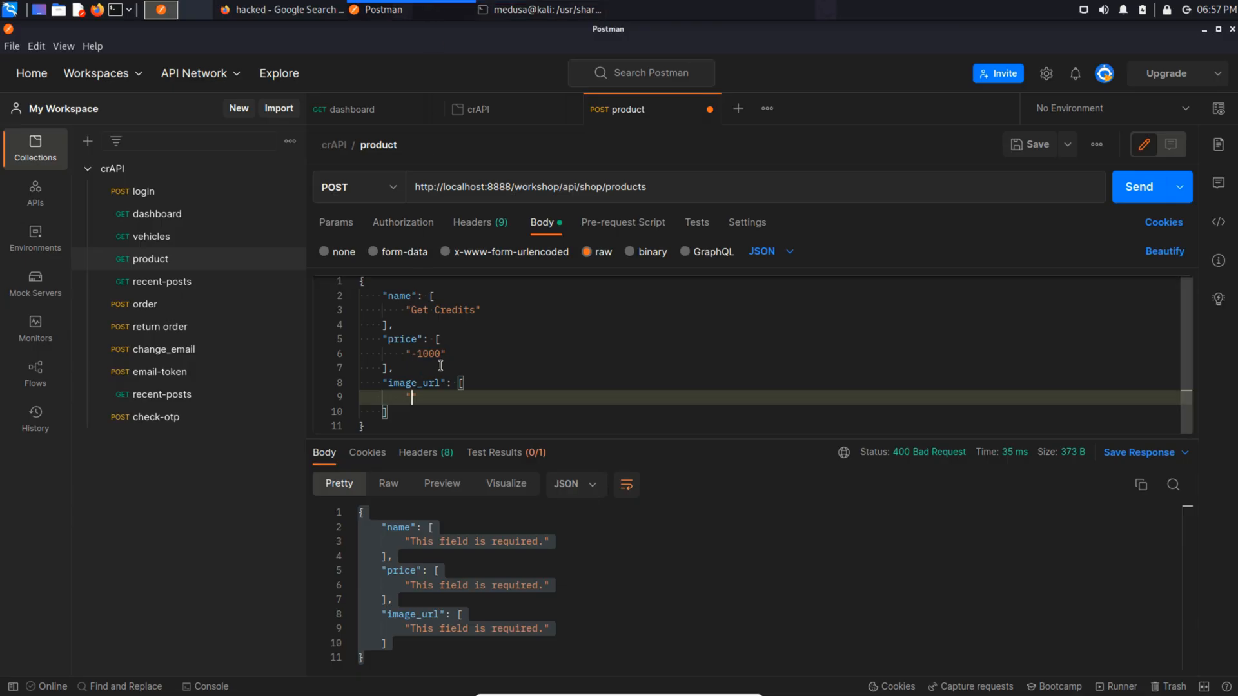
# - Paste the hacked image URL (gulfsouthtech.com signs-that-youve-been-hacked) into image_url
pyautogui.write('https://gulfsouthtech.com/wp-content/uploads/2019/01/signs-that-youve-been-hacked.jpeg"')
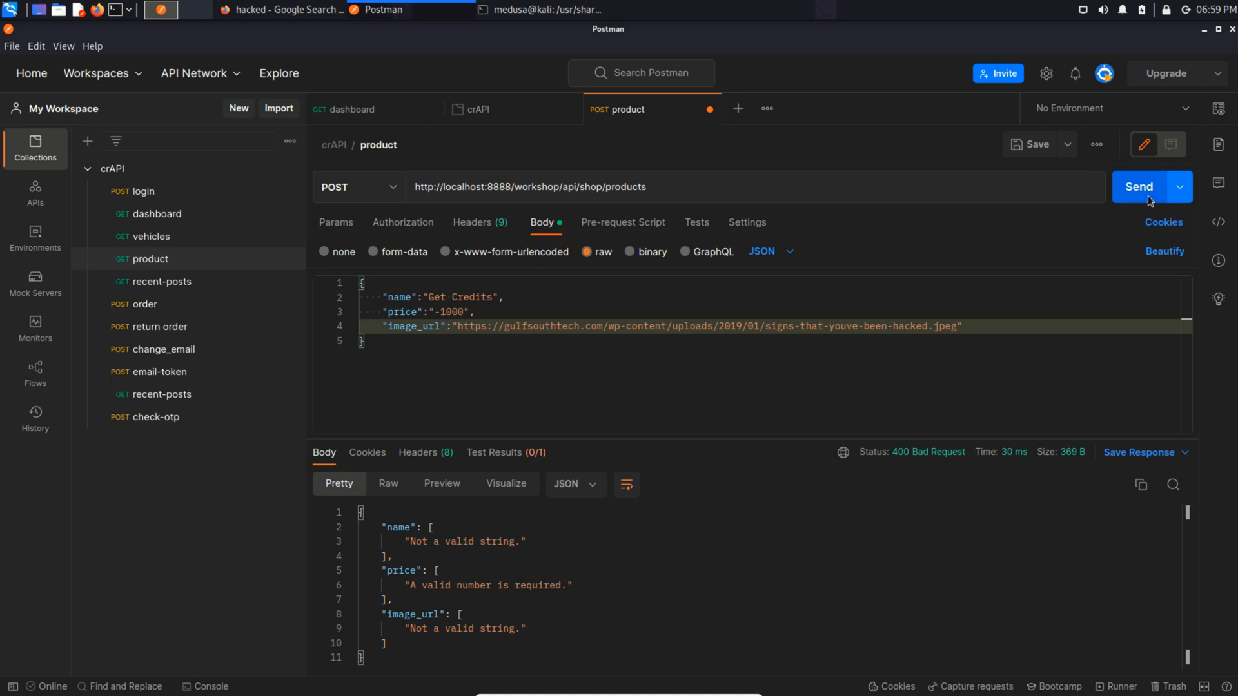
# - POST the Get Credits product priced -1000.00 and inspect the returned product
pyautogui.click(1138, 186)
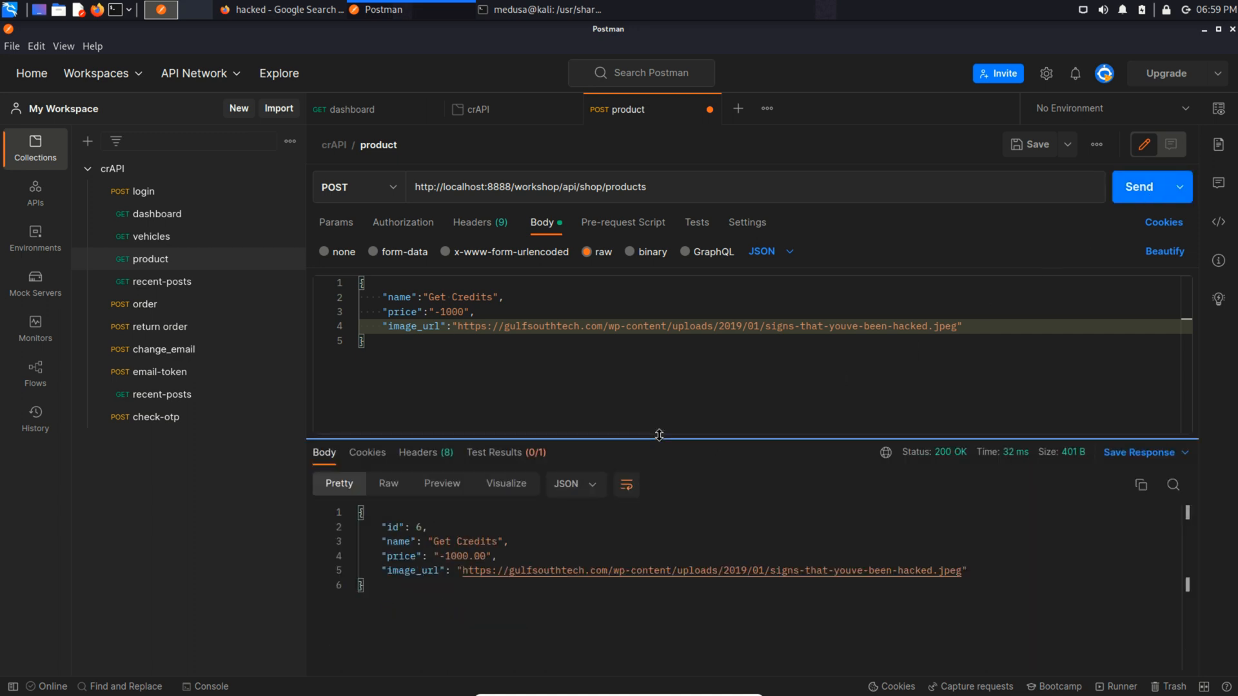
pyautogui.moveTo(659, 436); pyautogui.dragTo(659, 366)
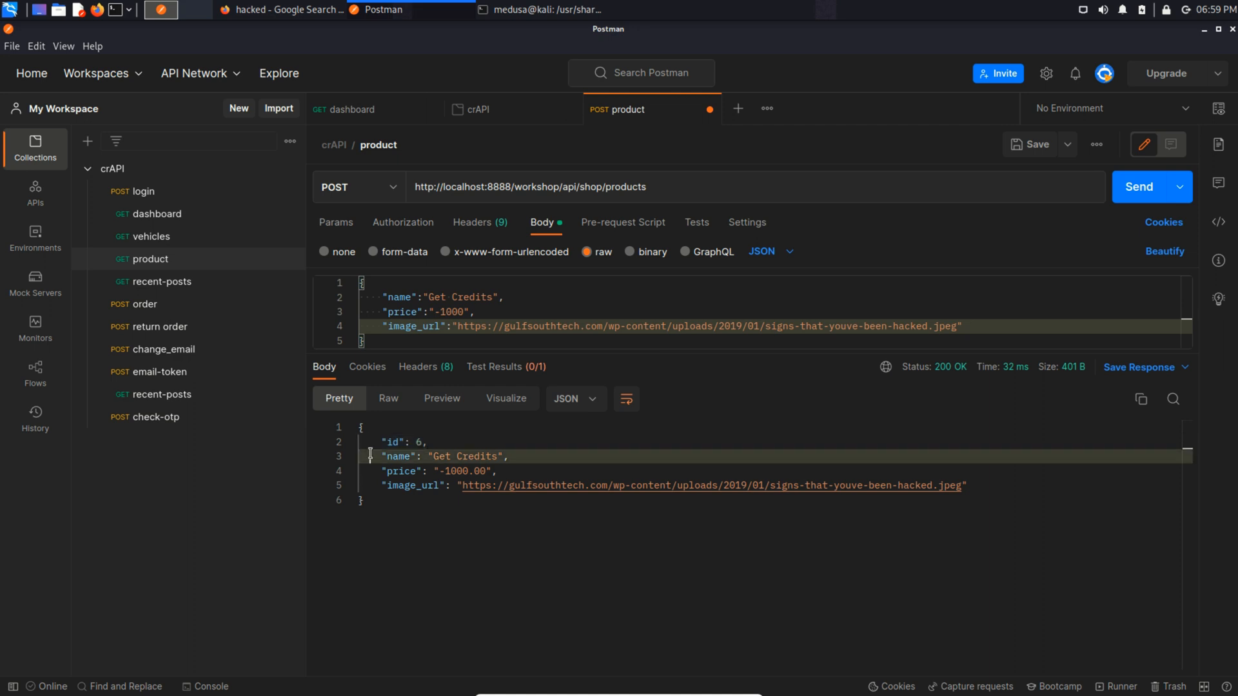
pyautogui.tripleClick(438, 457)
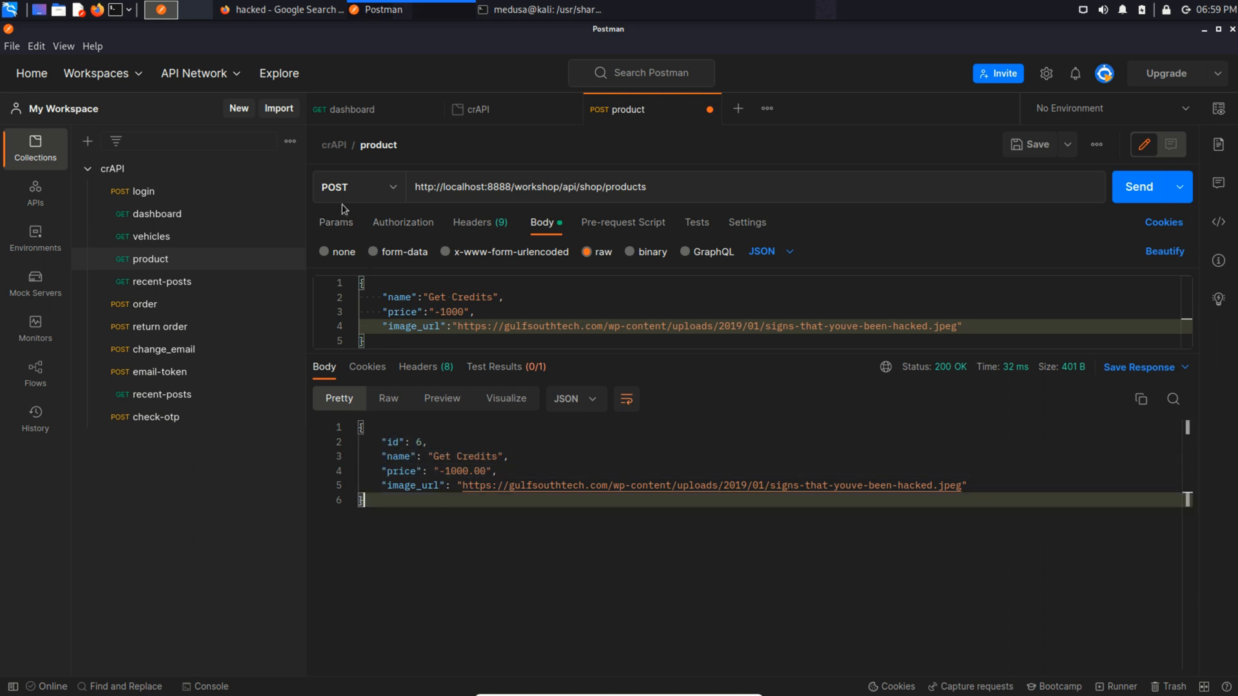
# - Switch the request to GET and fetch the full product list to review product 6
pyautogui.click(358, 187)
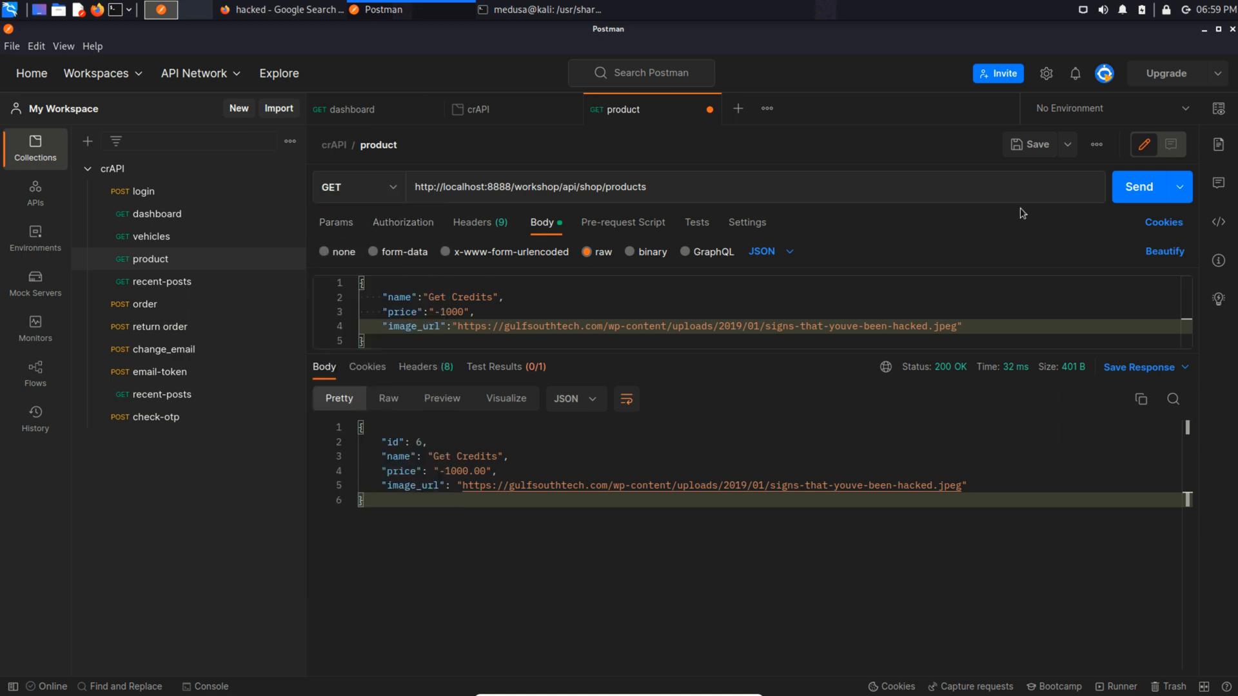
pyautogui.click(1139, 187)
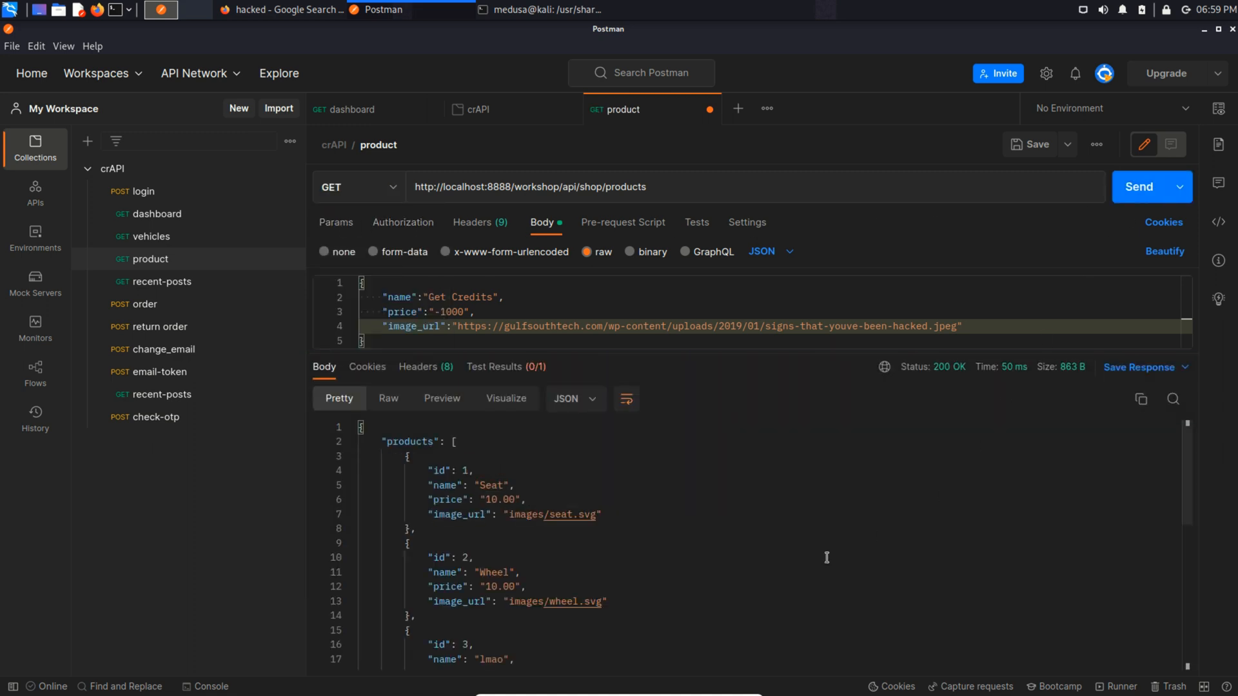
pyautogui.scroll(-3)
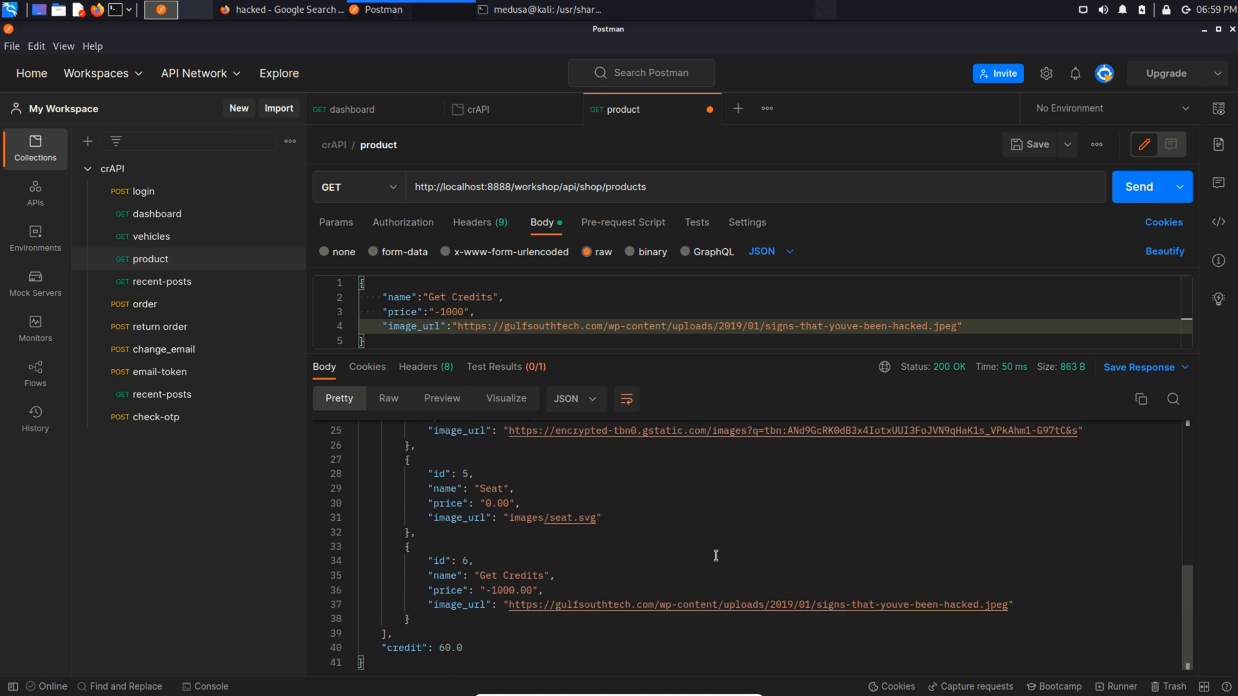
pyautogui.moveTo(408, 547); pyautogui.dragTo(544, 605)
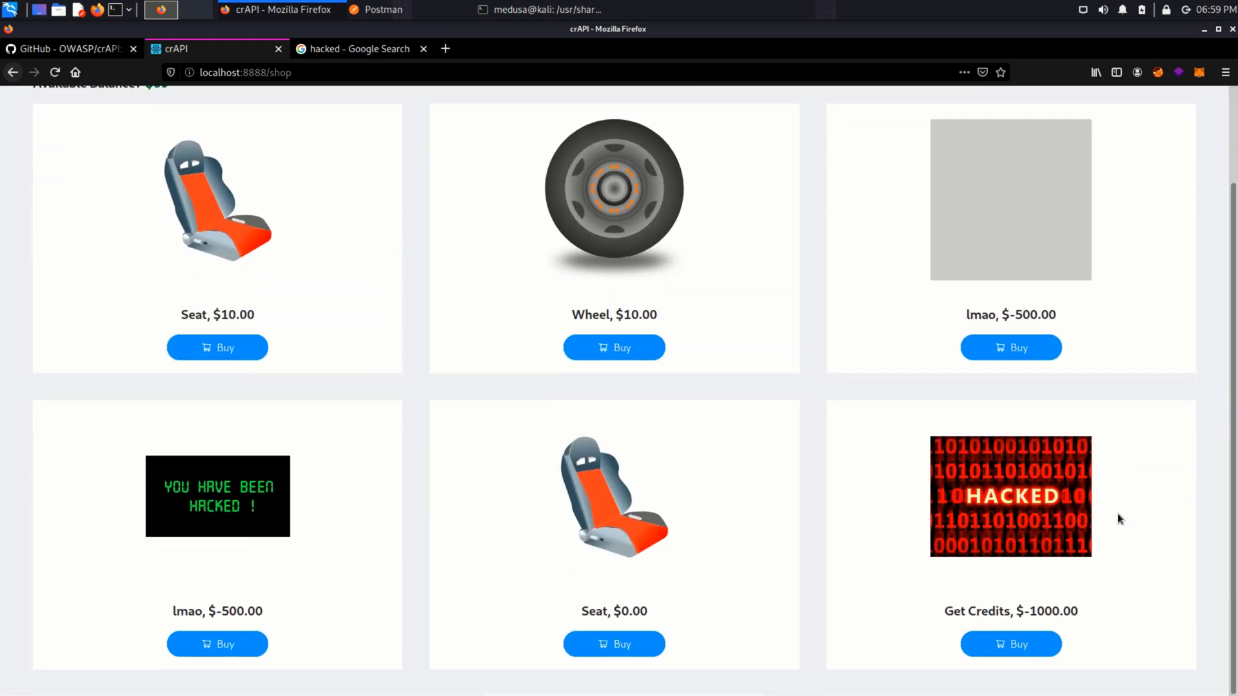
pyautogui.moveTo(1139, 590)
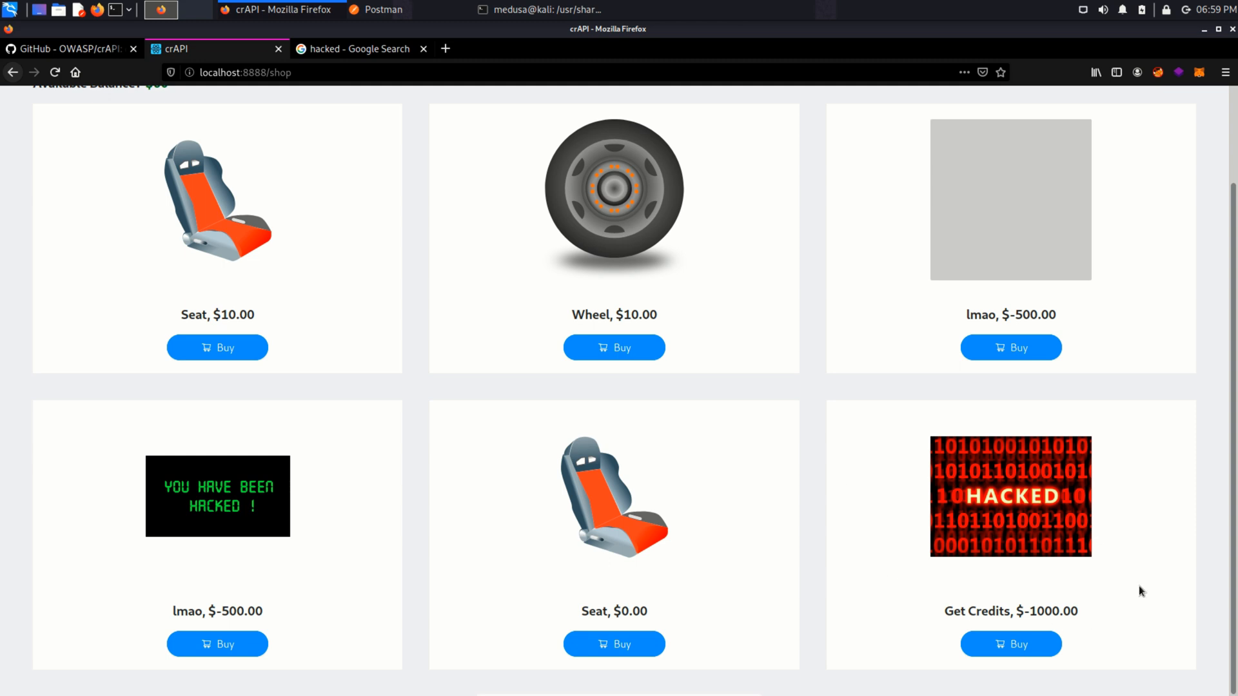
pyautogui.moveTo(1082, 617)
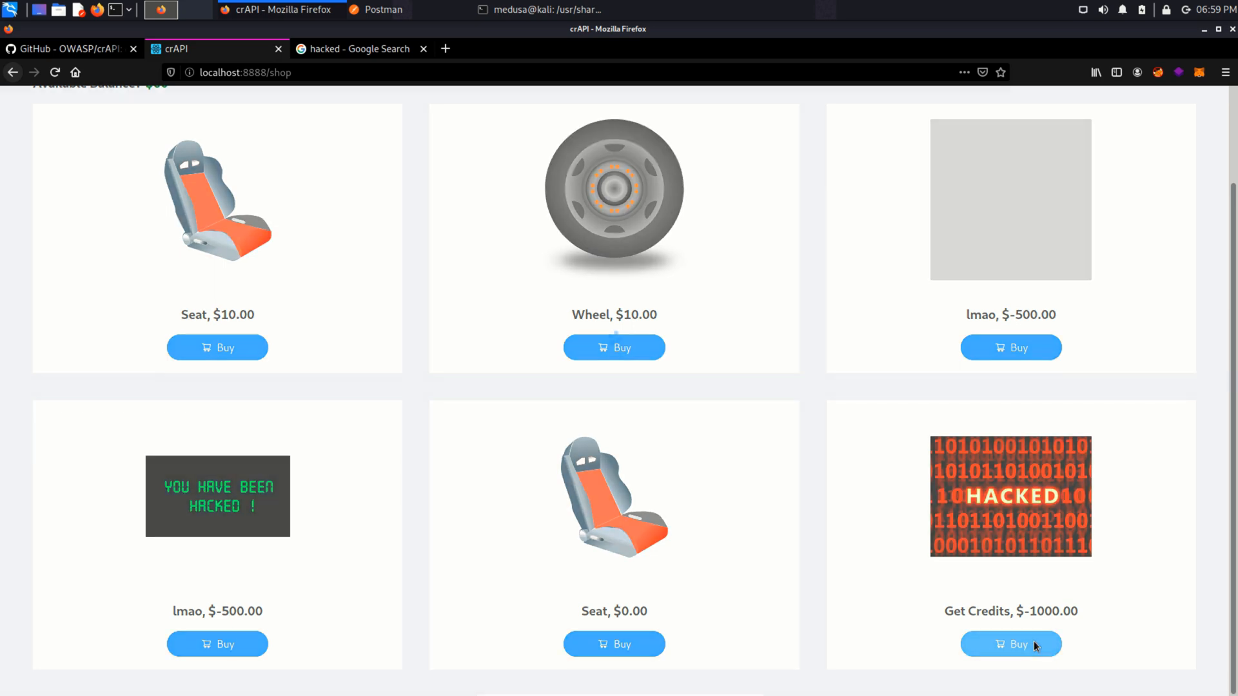
# - Buy the Get Credits product in crAPI and dismiss the order success message
pyautogui.click(1011, 644)
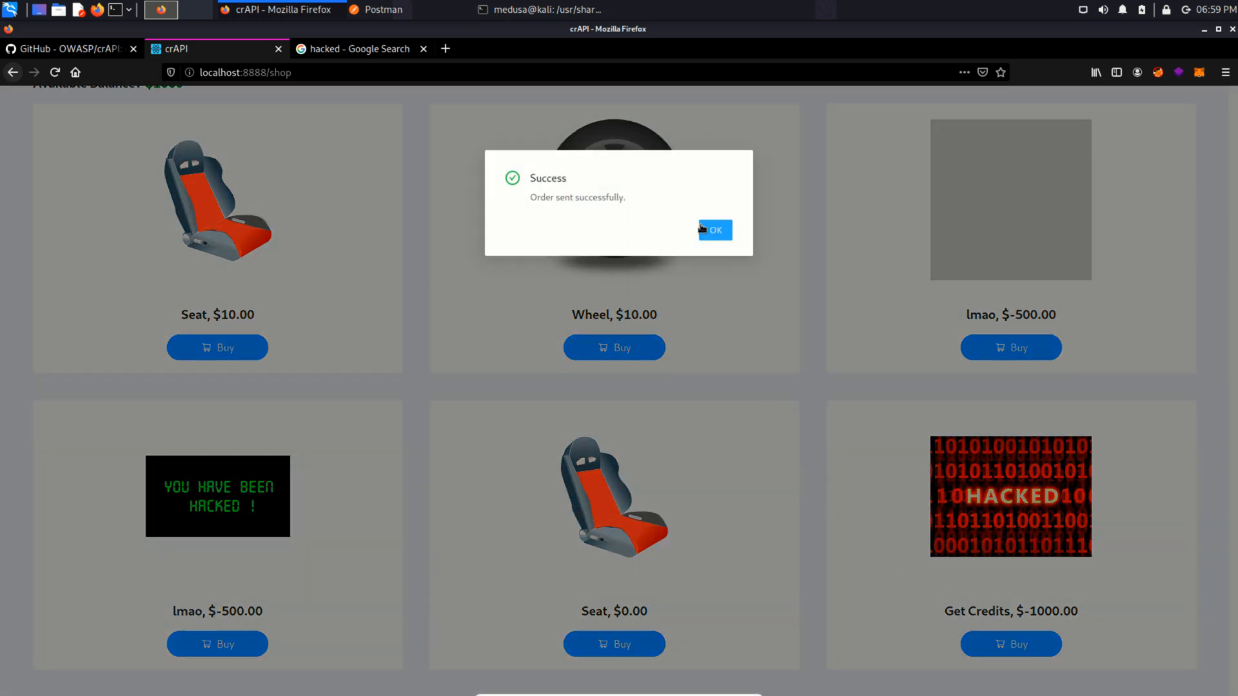
pyautogui.click(716, 230)
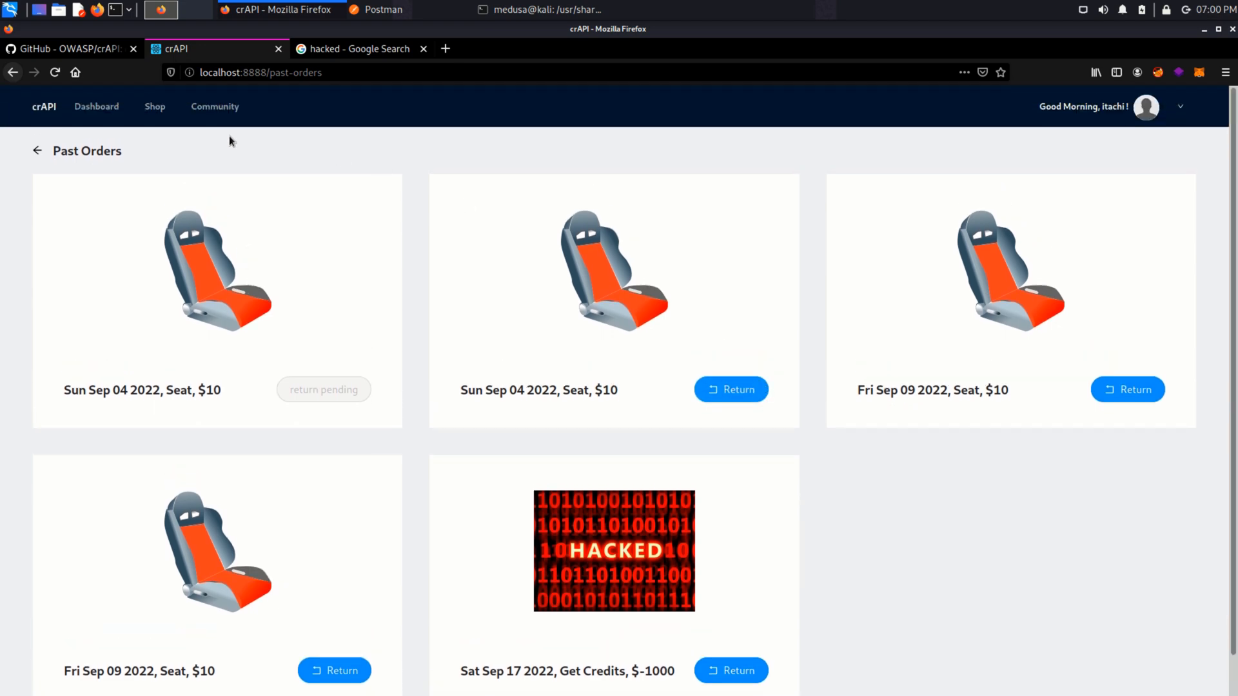
# - Return to the crAPI Shop page, confirm the $1060 balance, and scroll the products
pyautogui.click(155, 107)
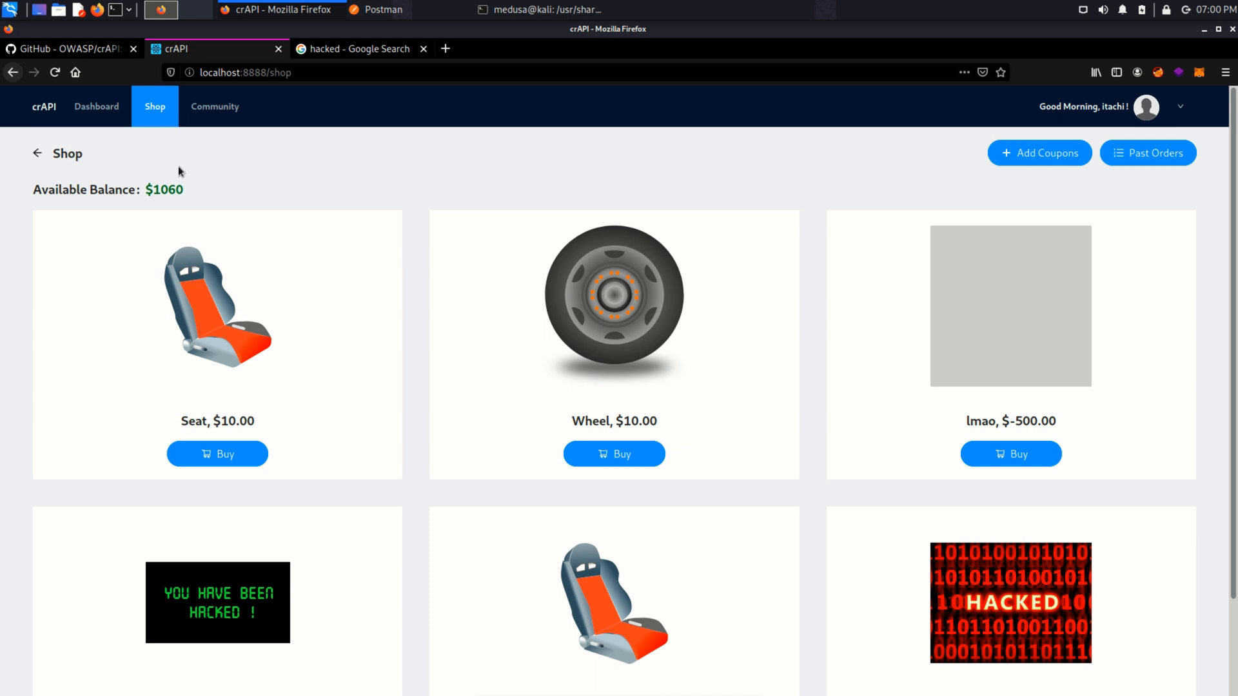
pyautogui.doubleClick(164, 189)
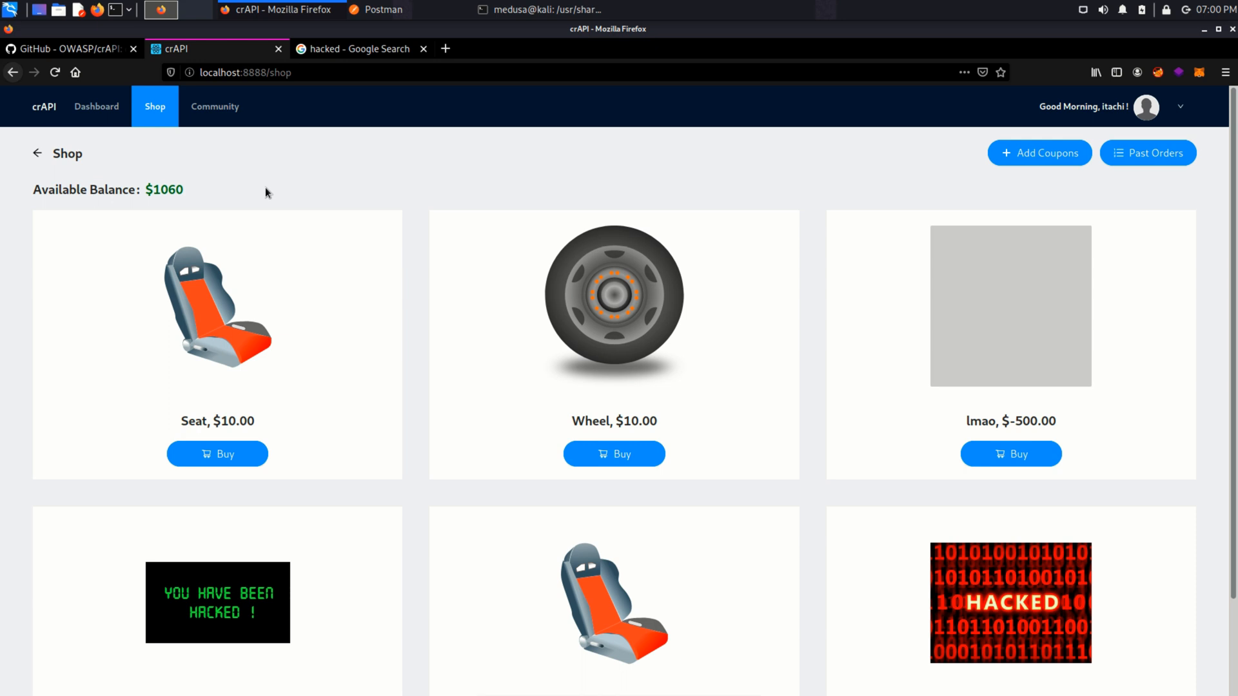
pyautogui.scroll(-3)
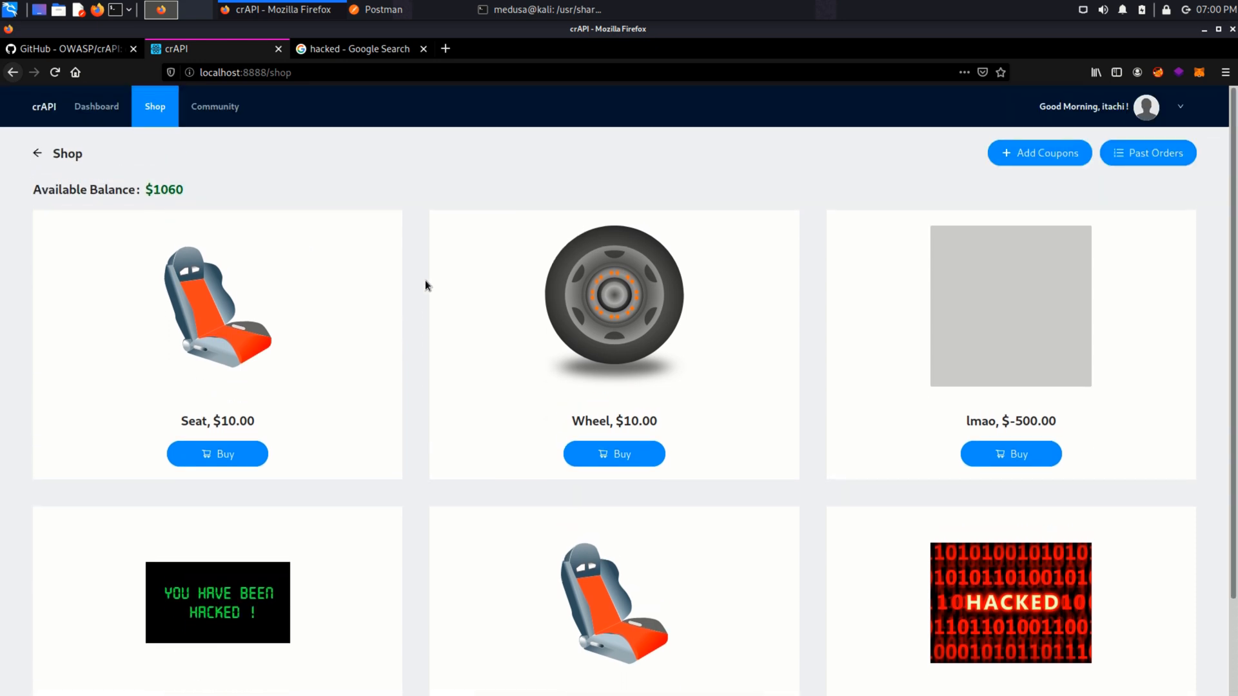
pyautogui.scroll(-3)
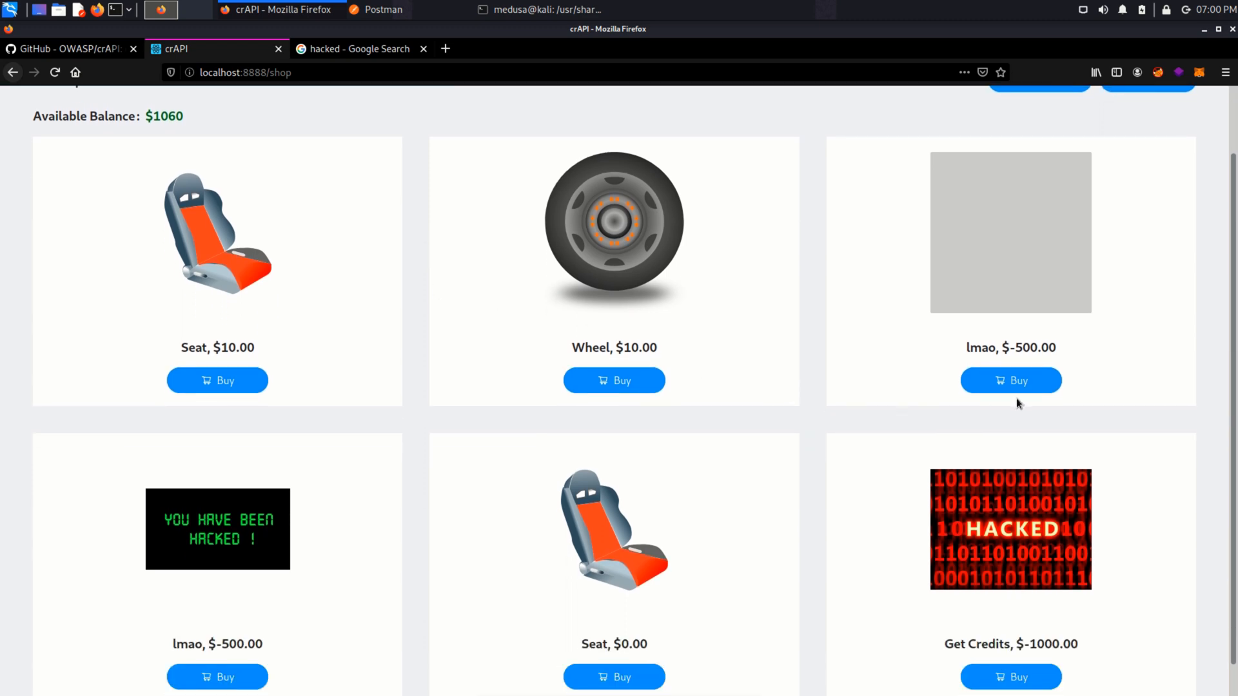